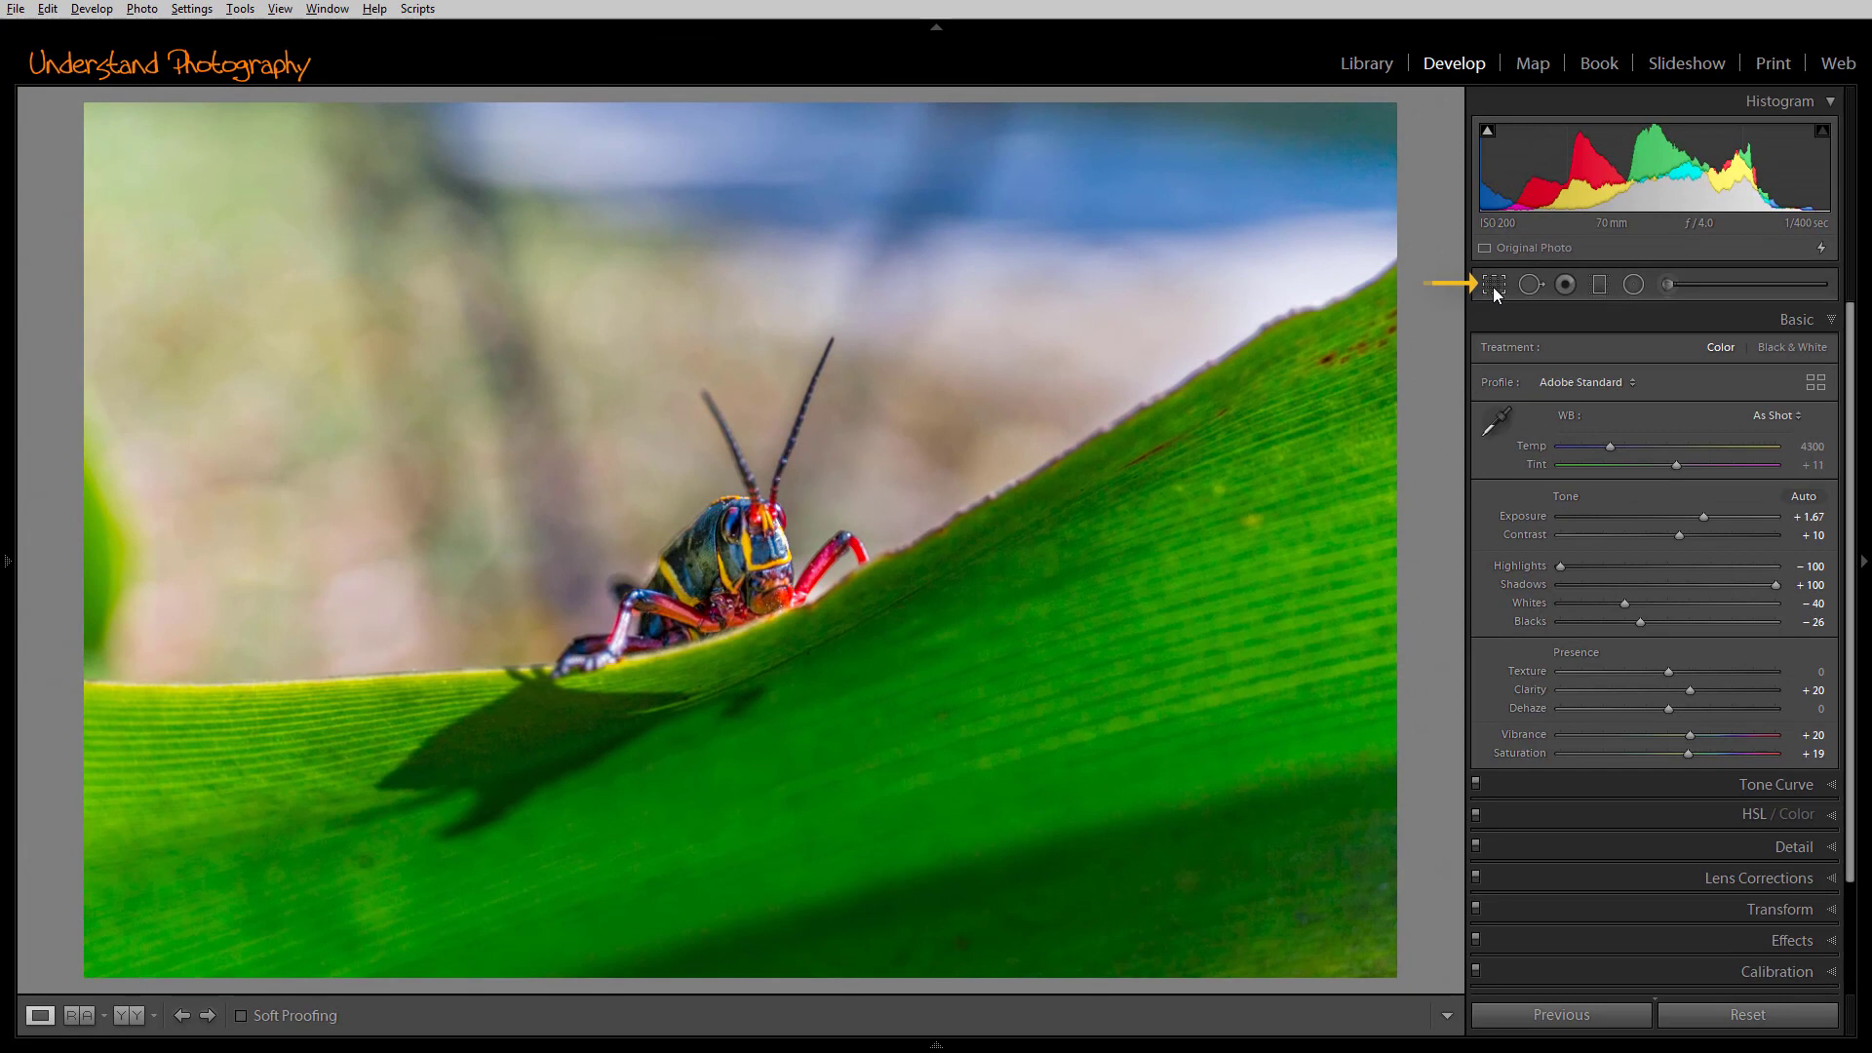
mouse_move(1180, 579)
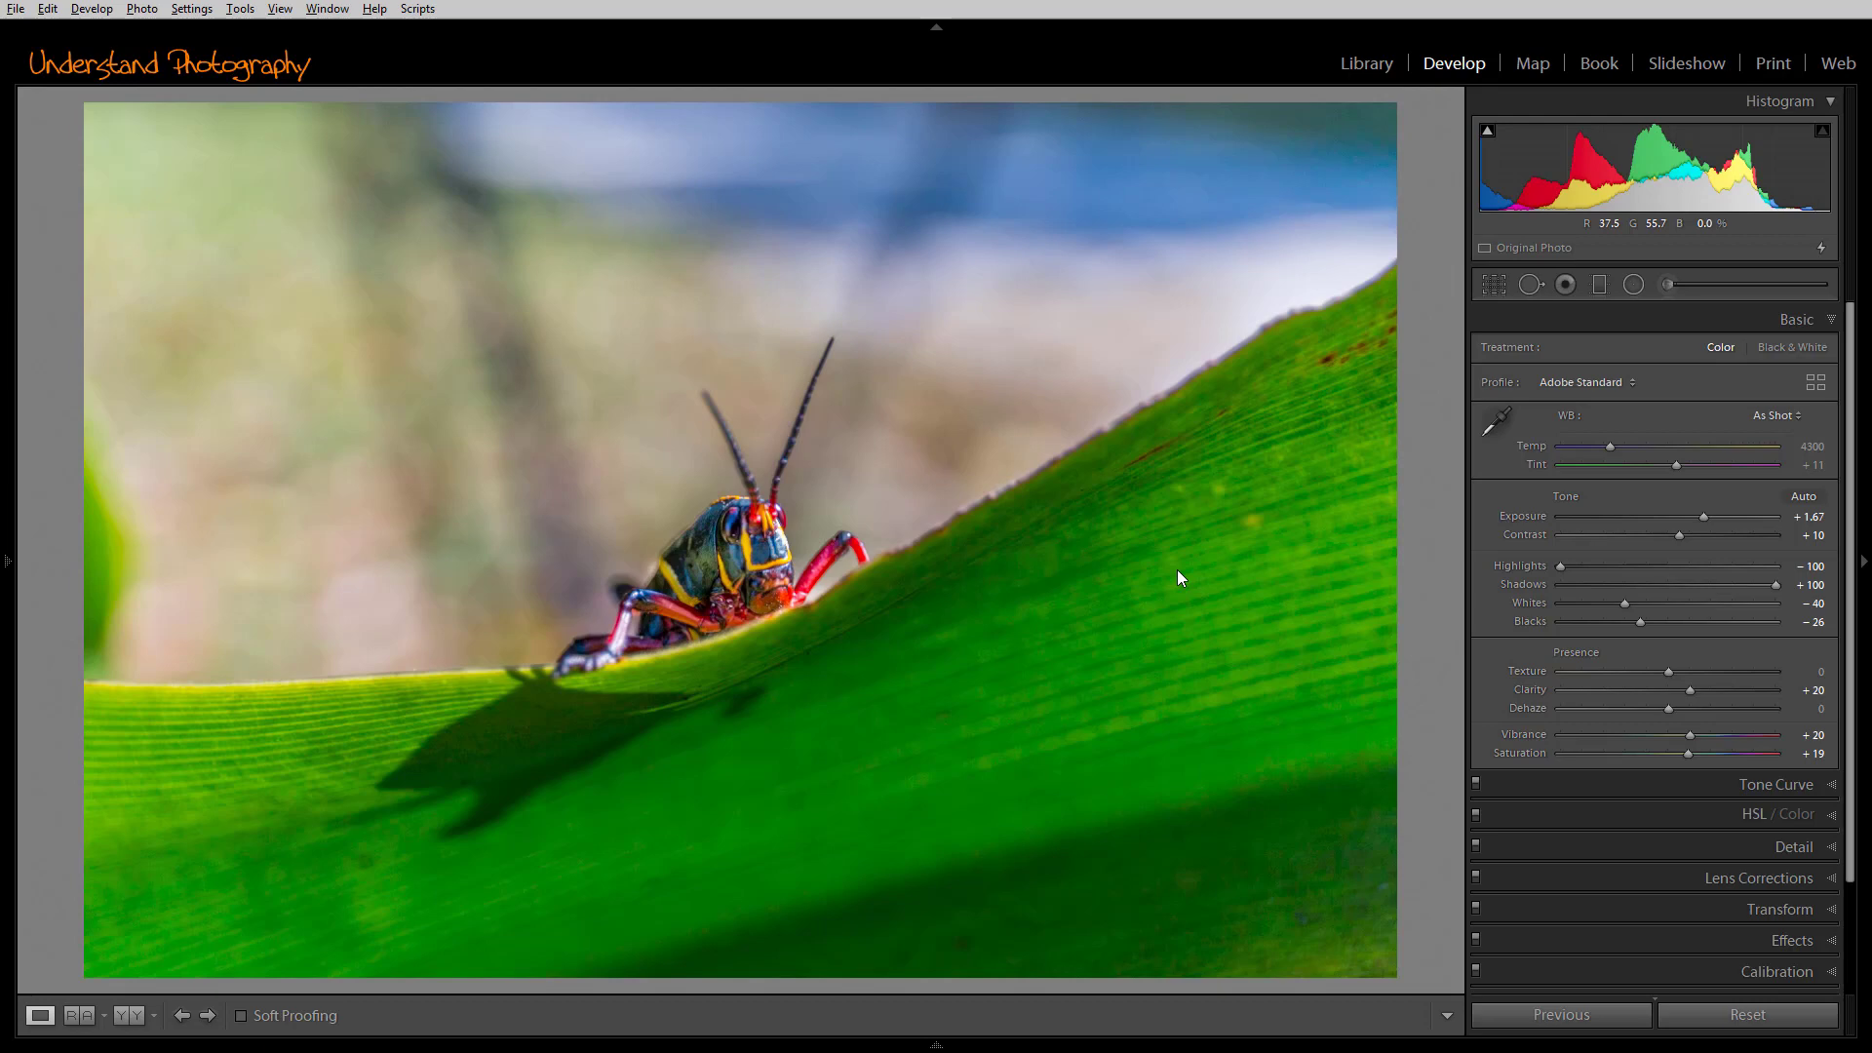
Activate the Crop Overlay tool on the grasshopper photo, showing the rule-of-thirds guide and Crop & Straighten panel
click(1494, 285)
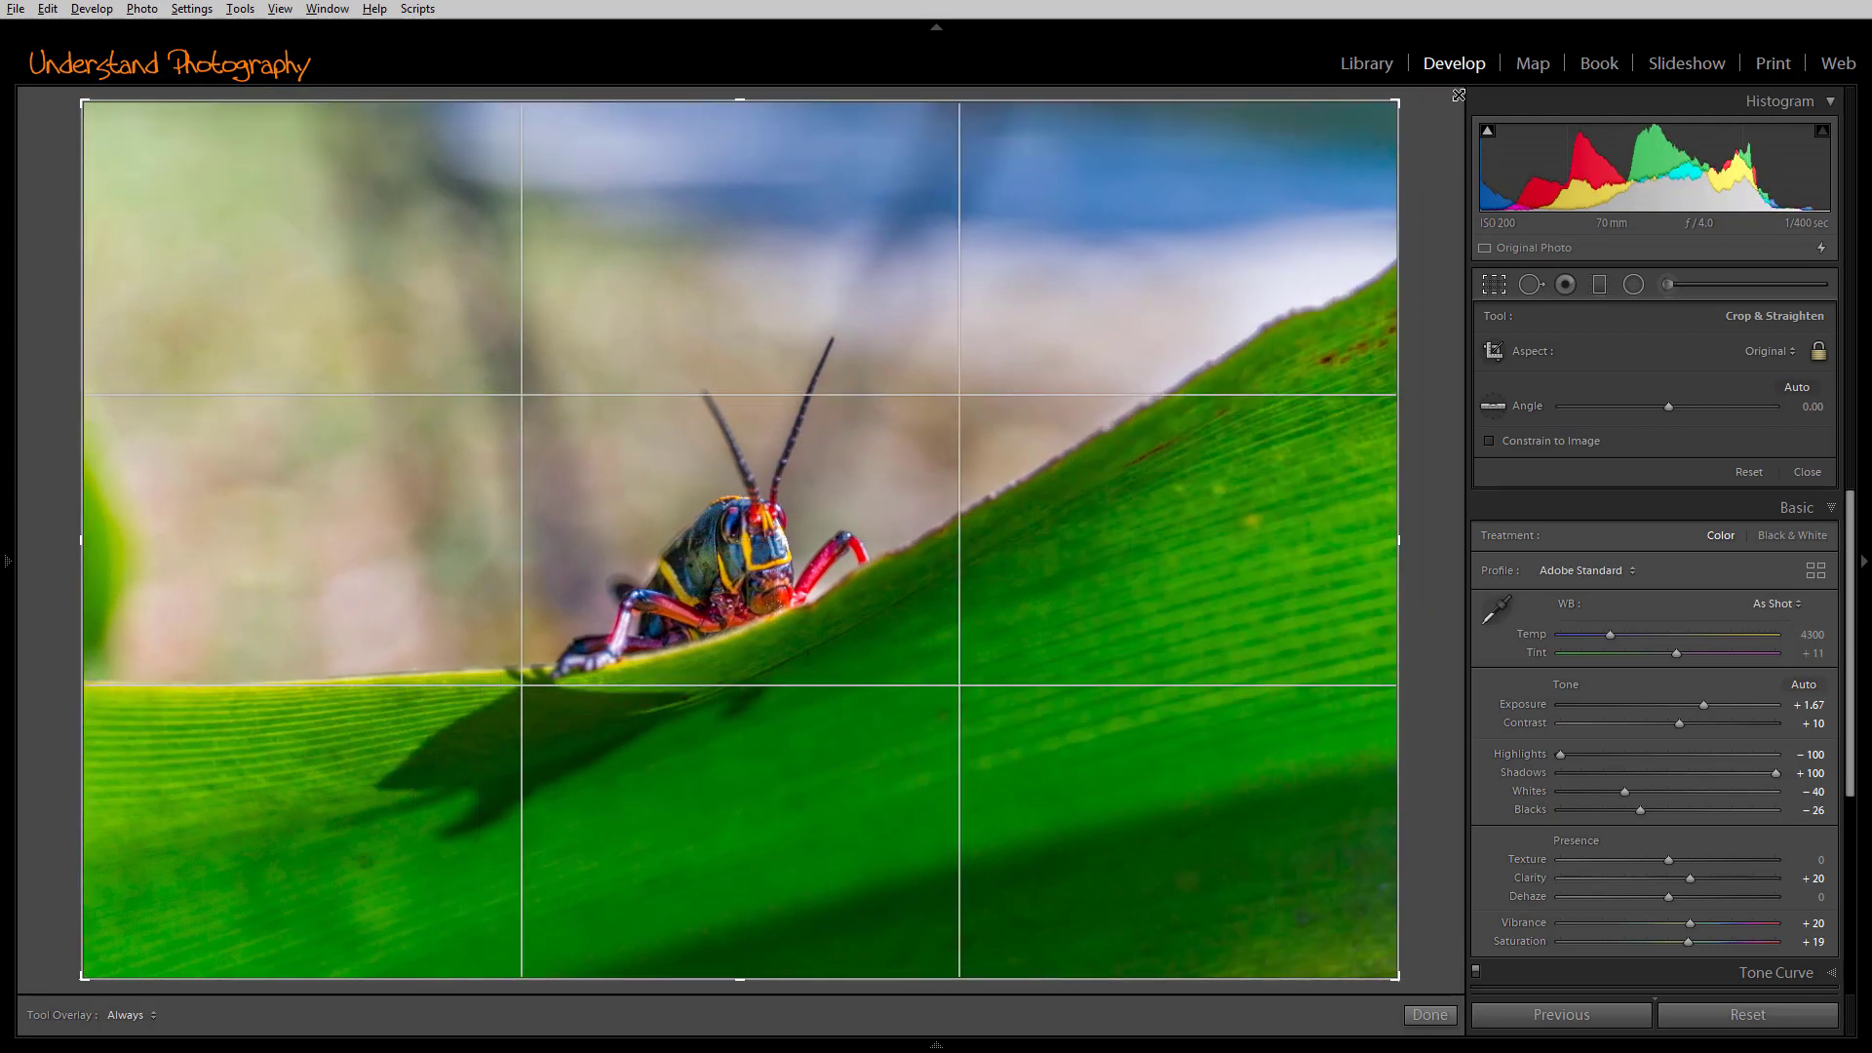
mouse_move(910, 482)
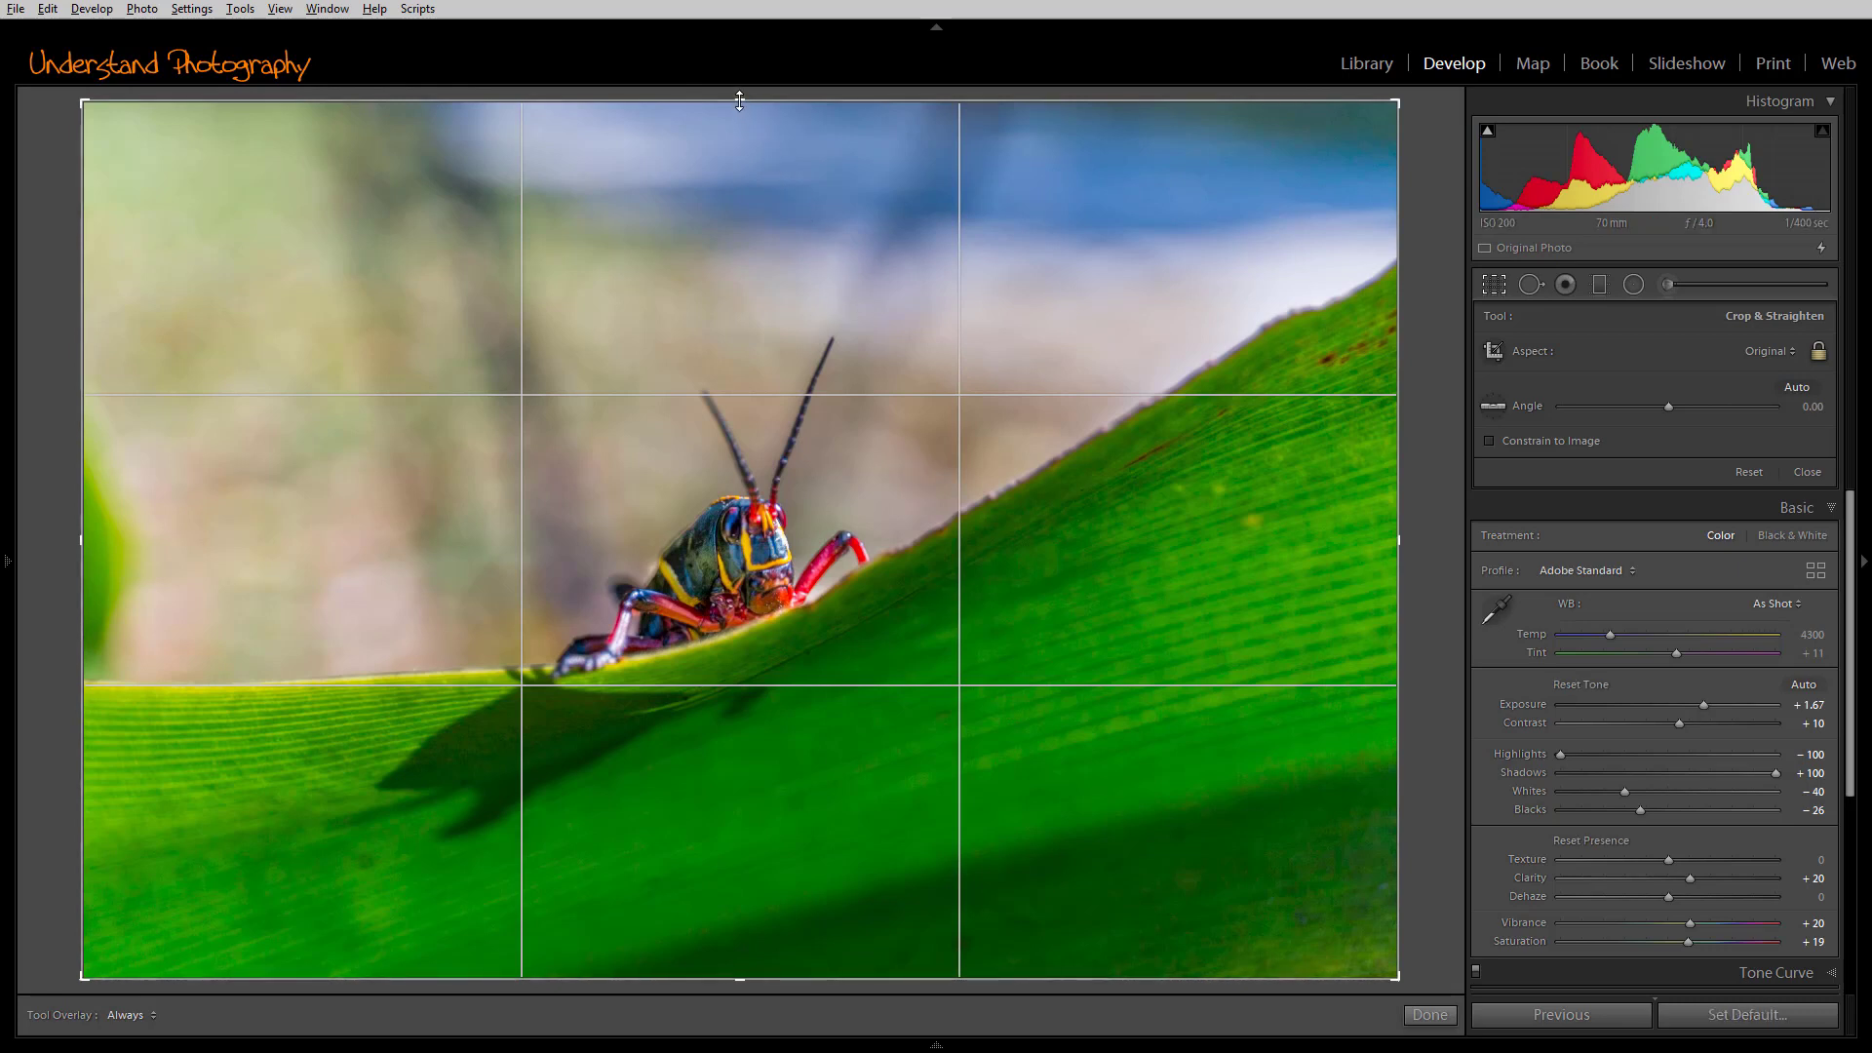
drag(741, 102, 741, 285)
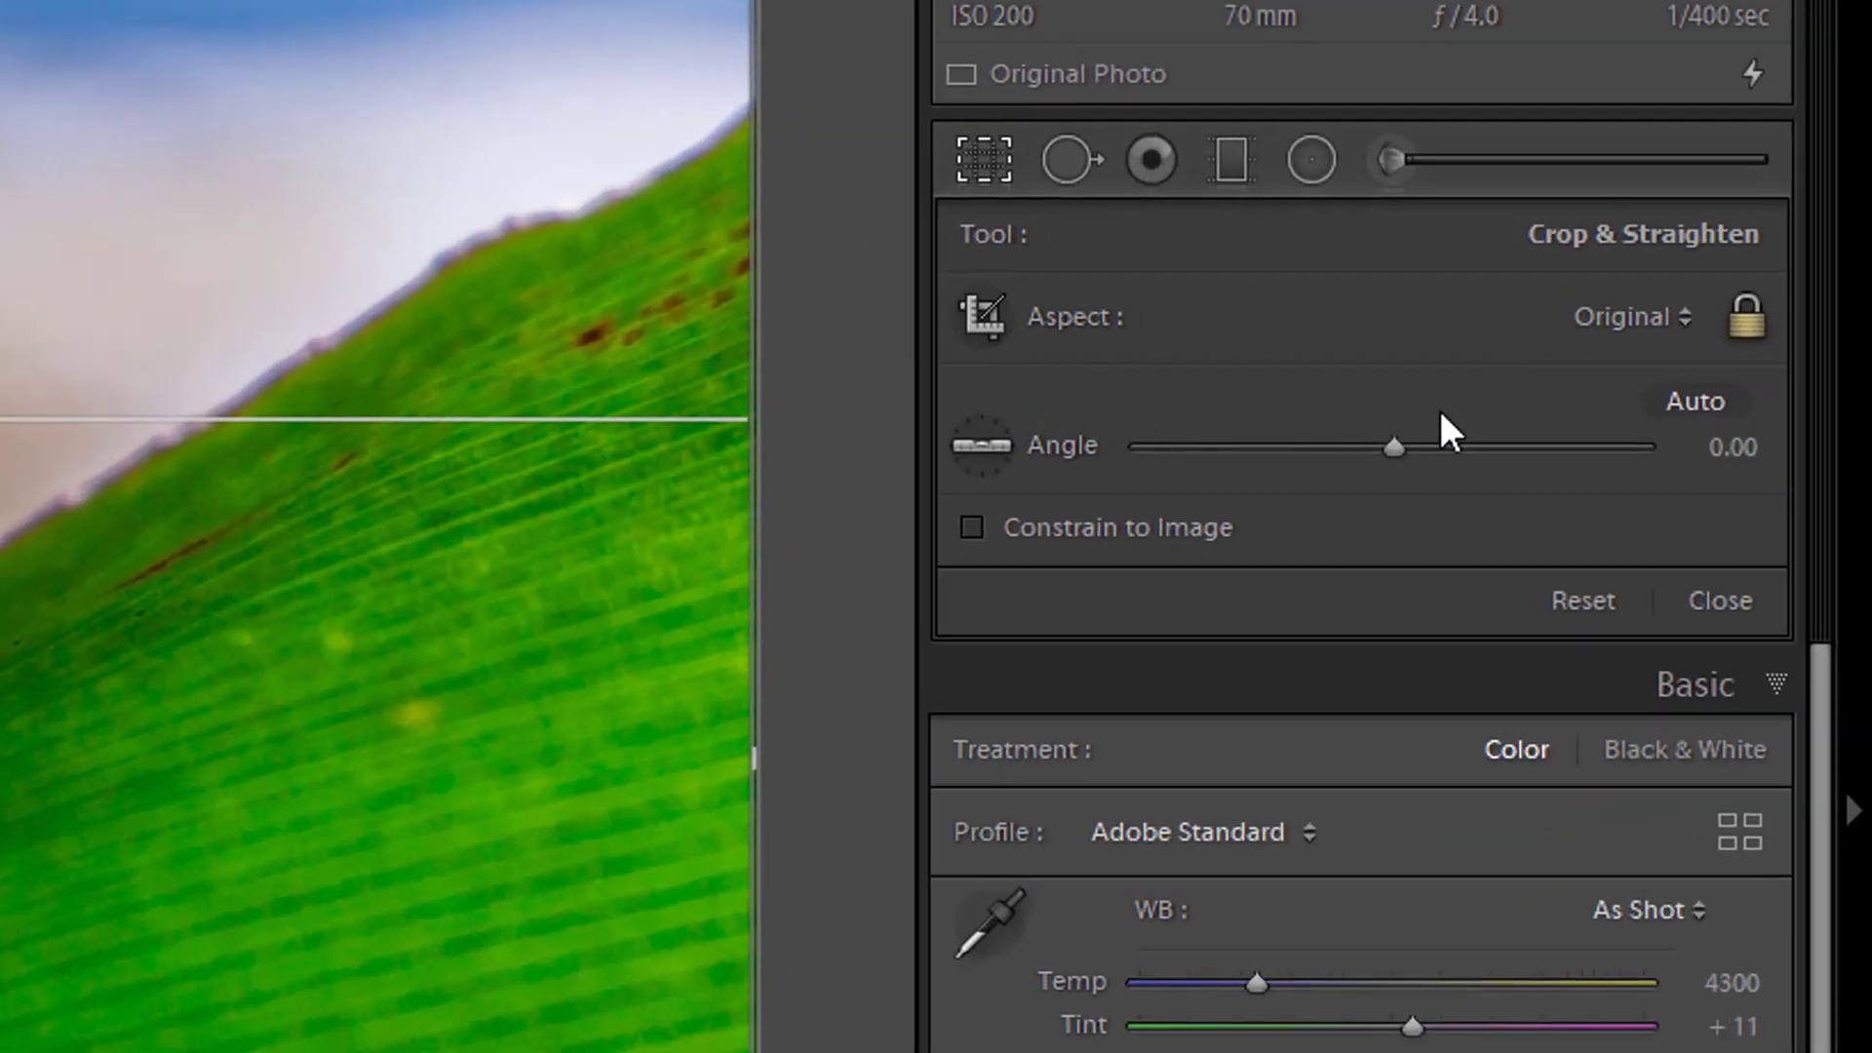
Set the crop aspect to 8.5 x 11 and adjust the crop frame on the photo
click(1631, 316)
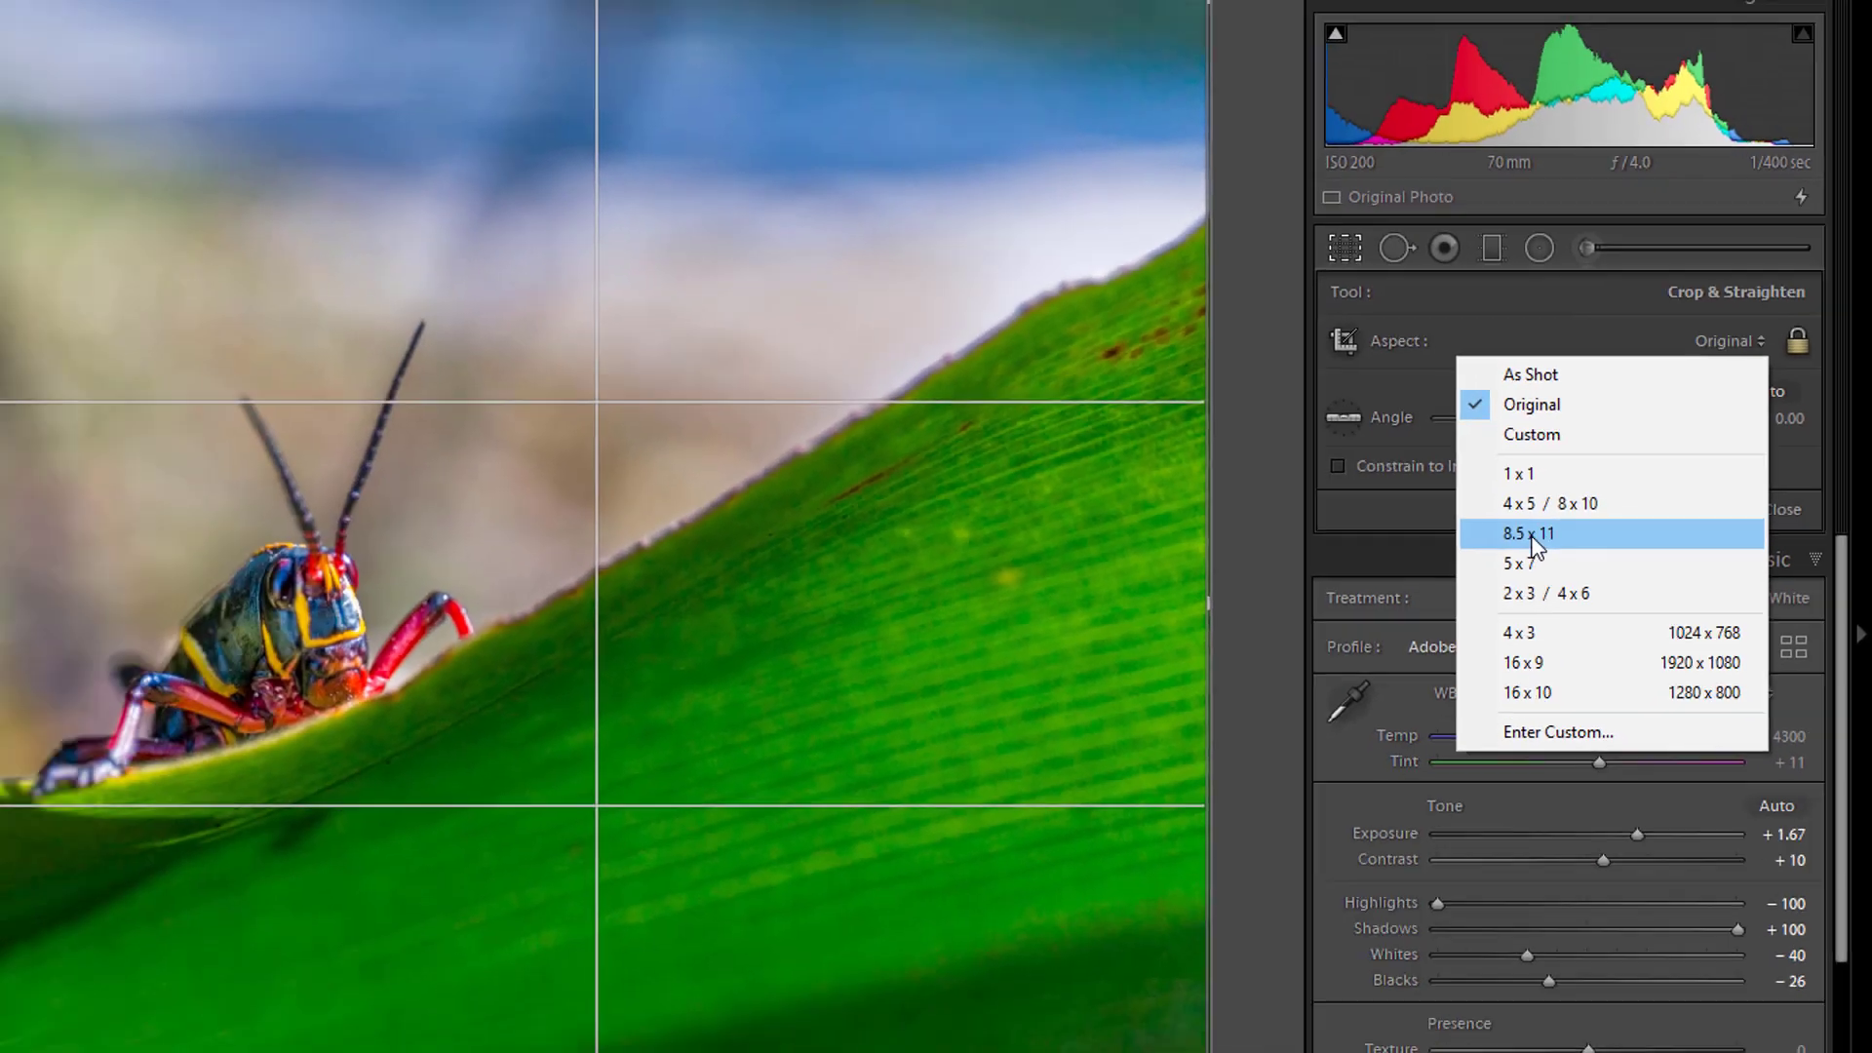
click(1523, 563)
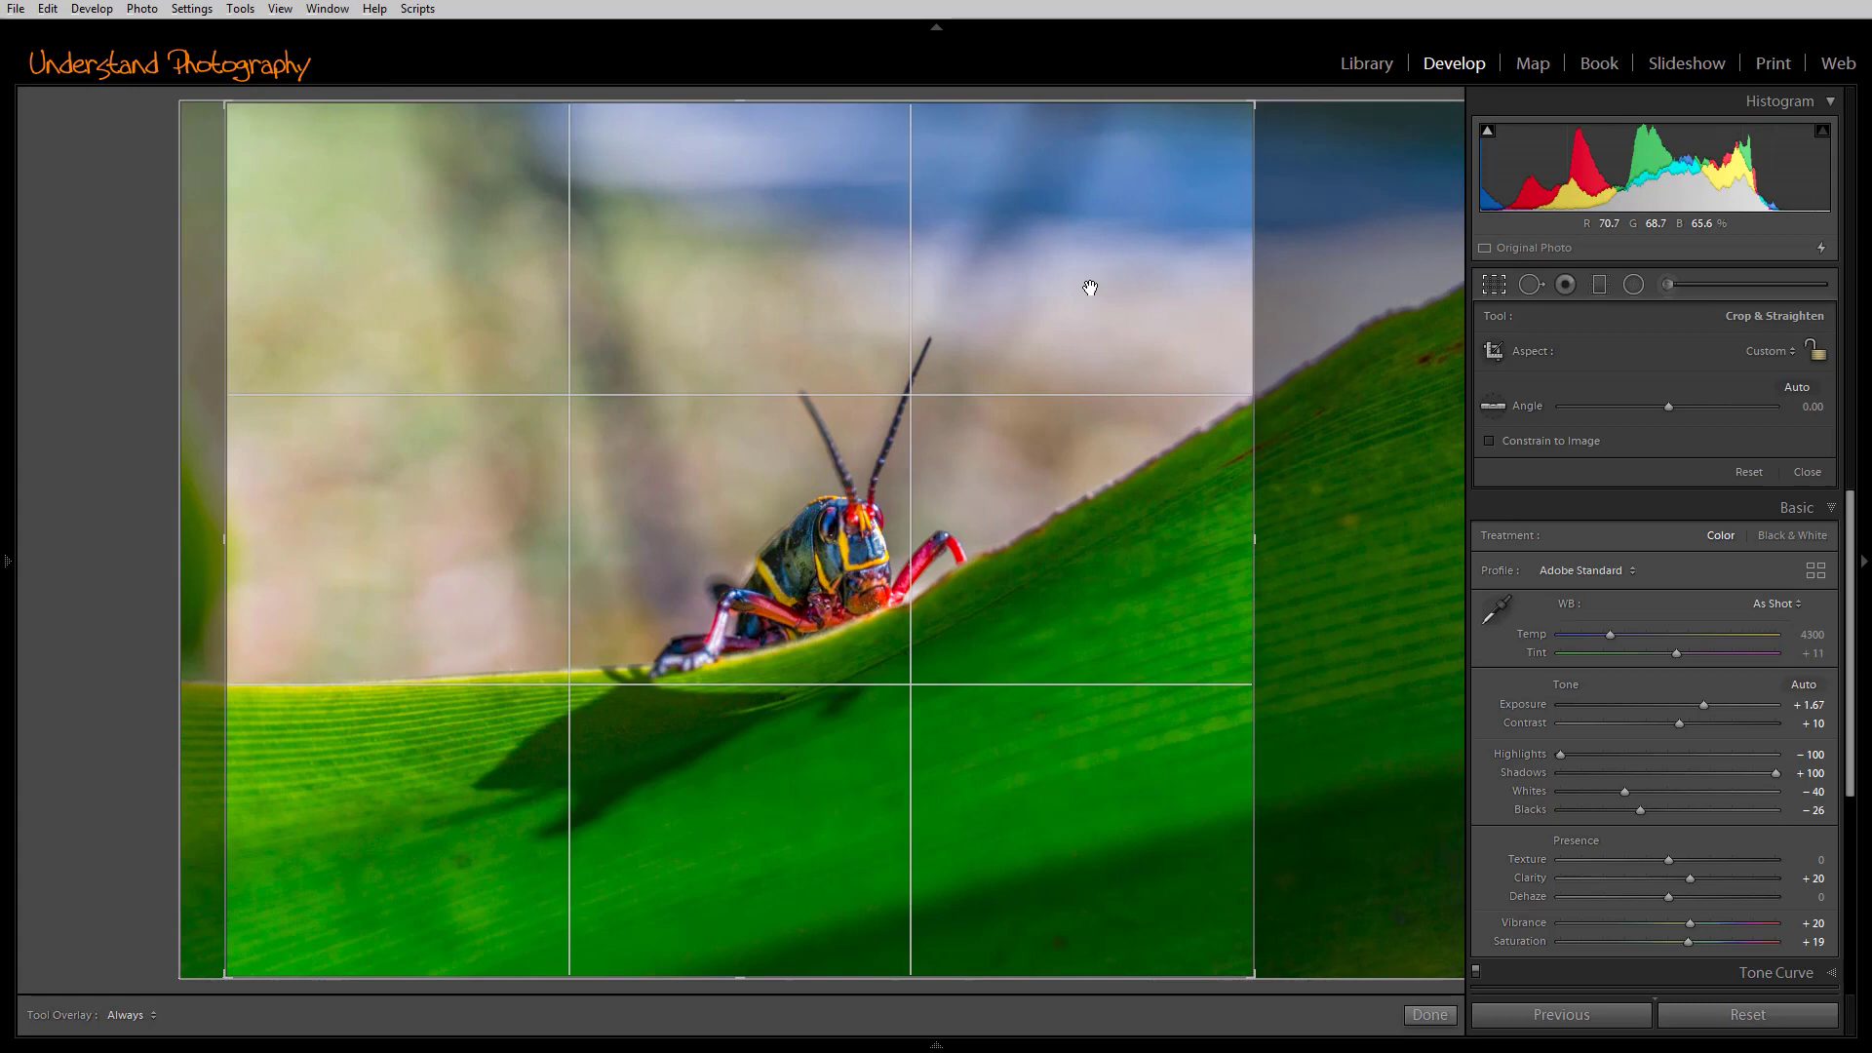
drag(734, 108, 733, 248)
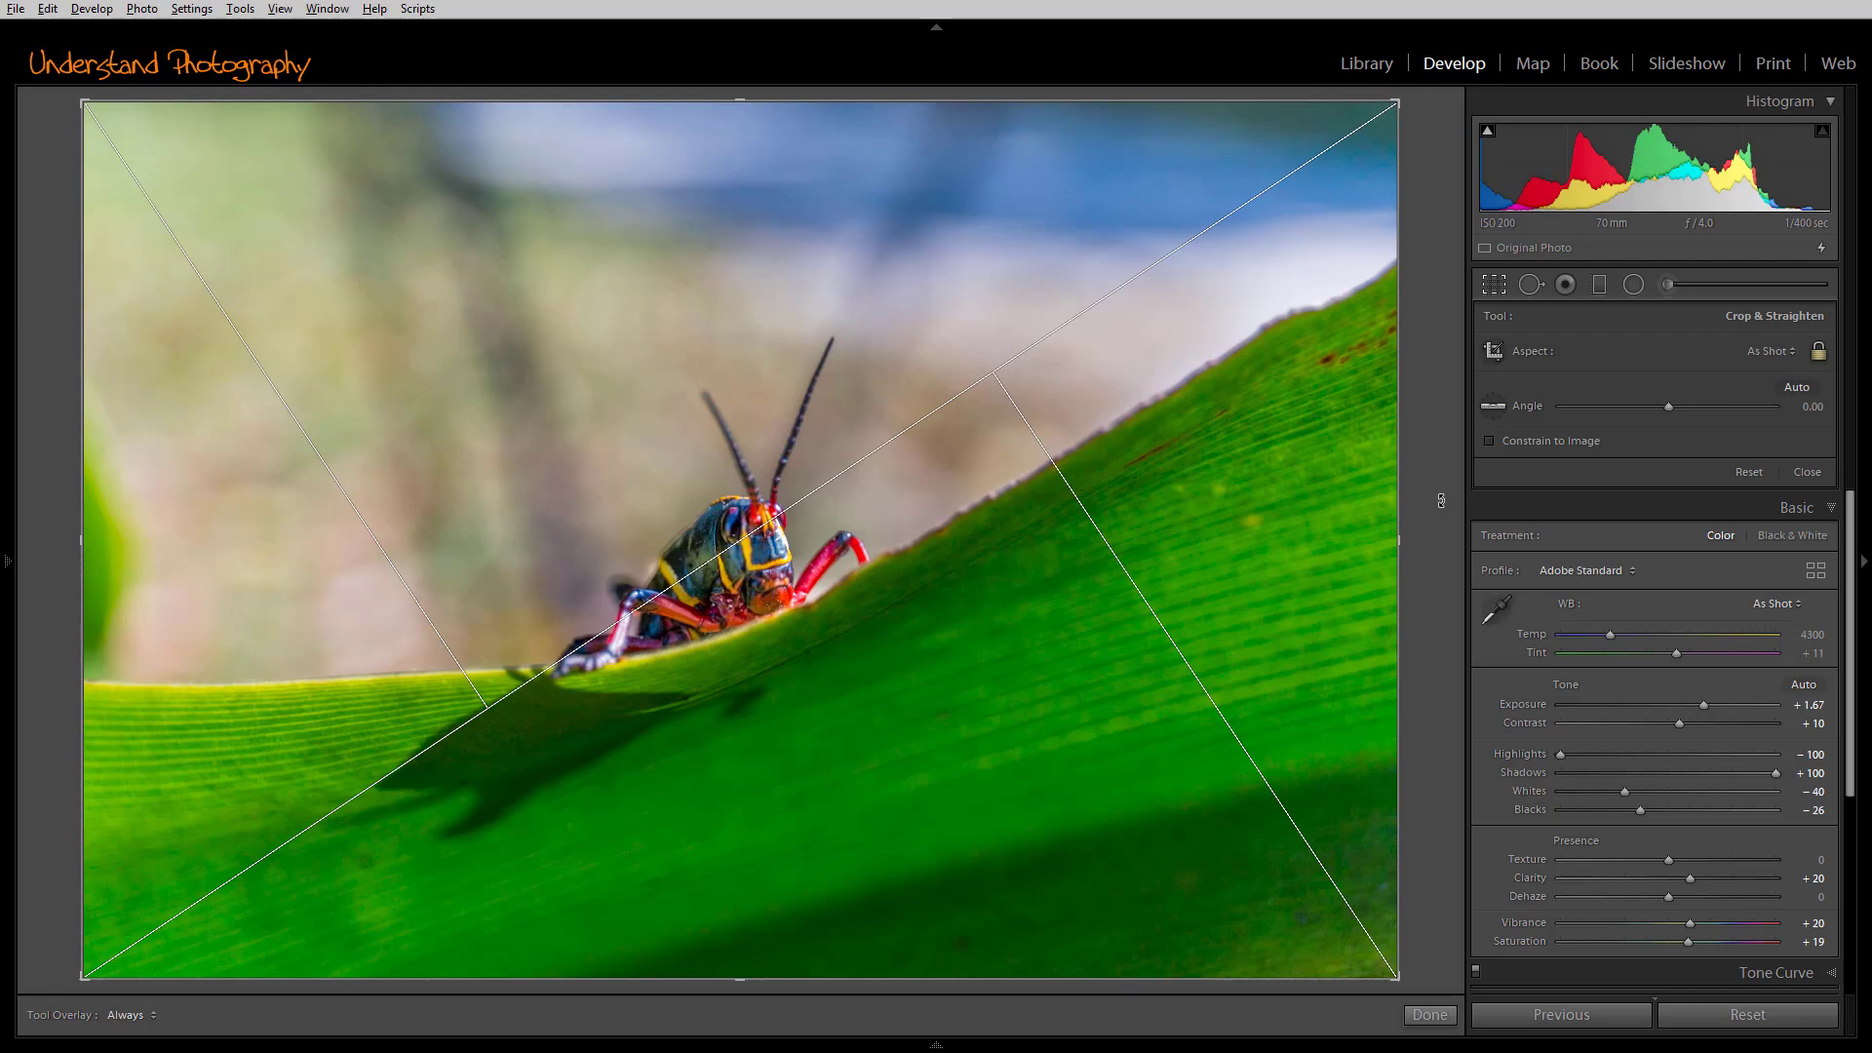
mouse_move(1748, 1014)
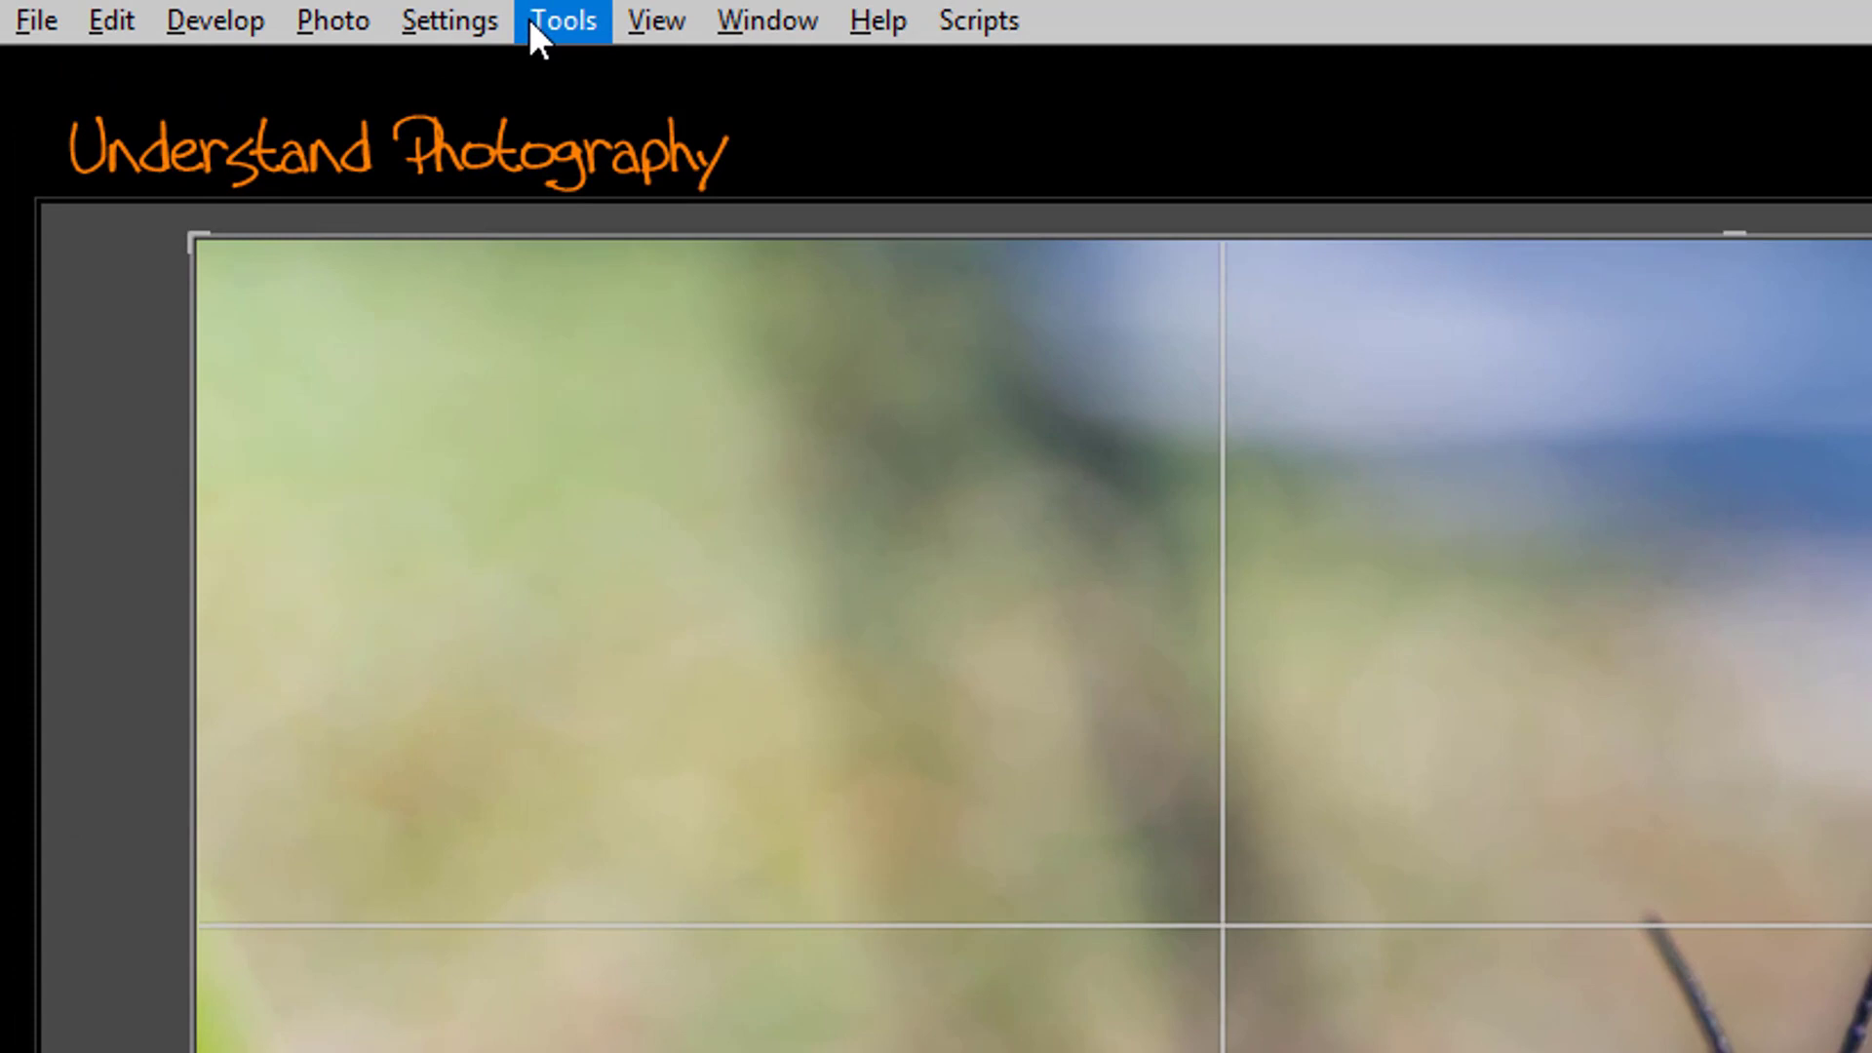
Bring up the Cycled Overlays checklist via Tools > Crop Guide Overlay > Choose Overlays to Cycle
click(561, 20)
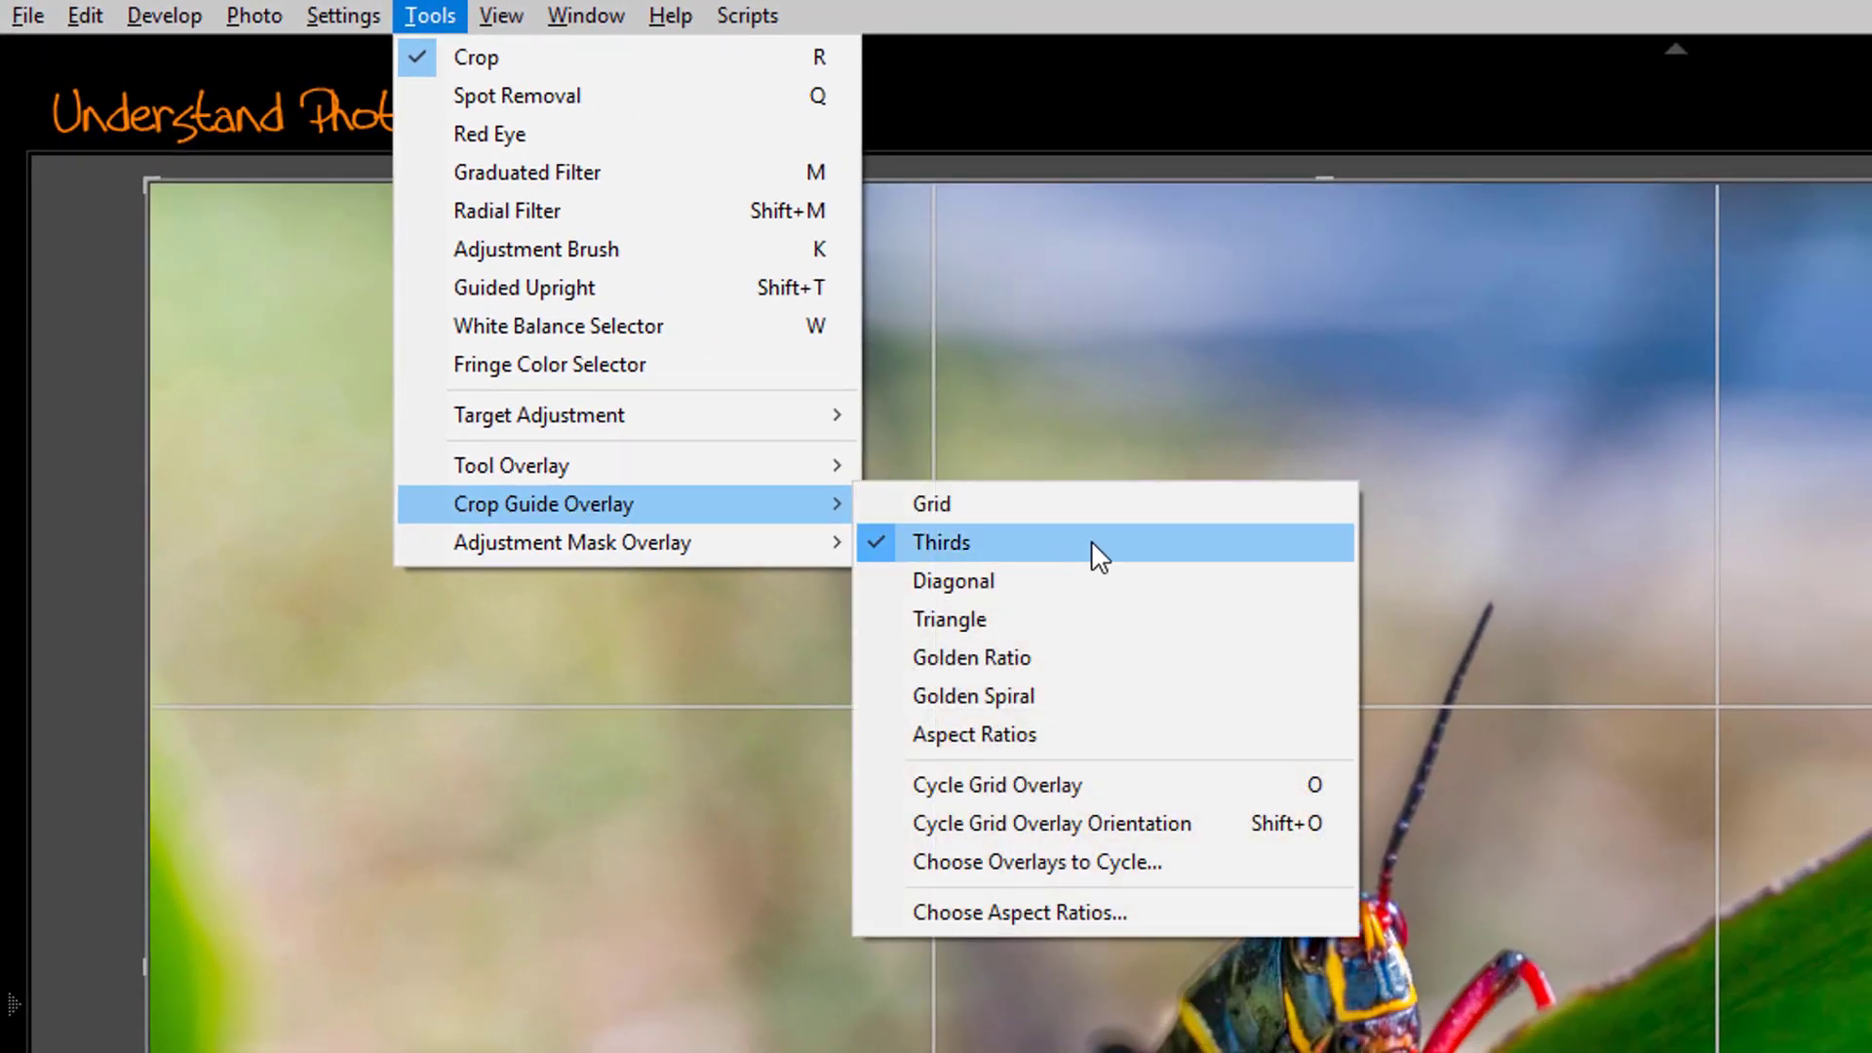
mouse_move(1069, 913)
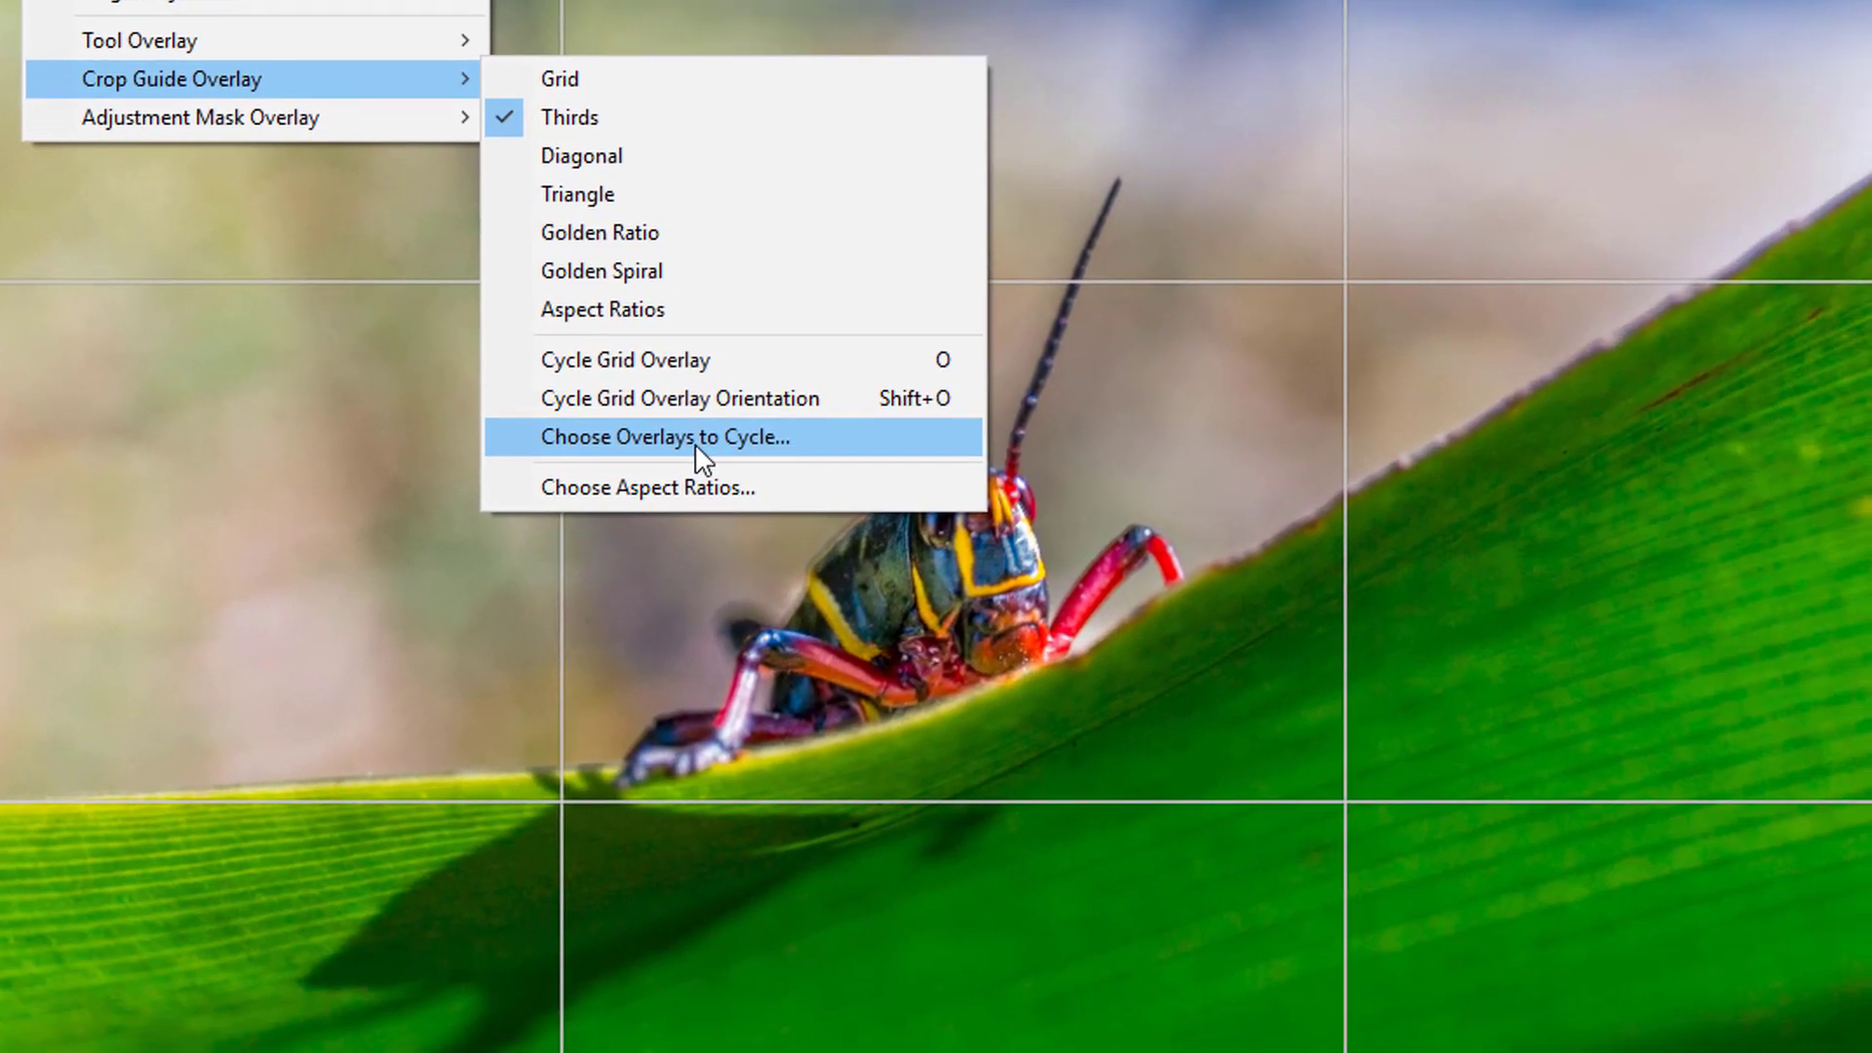
click(665, 435)
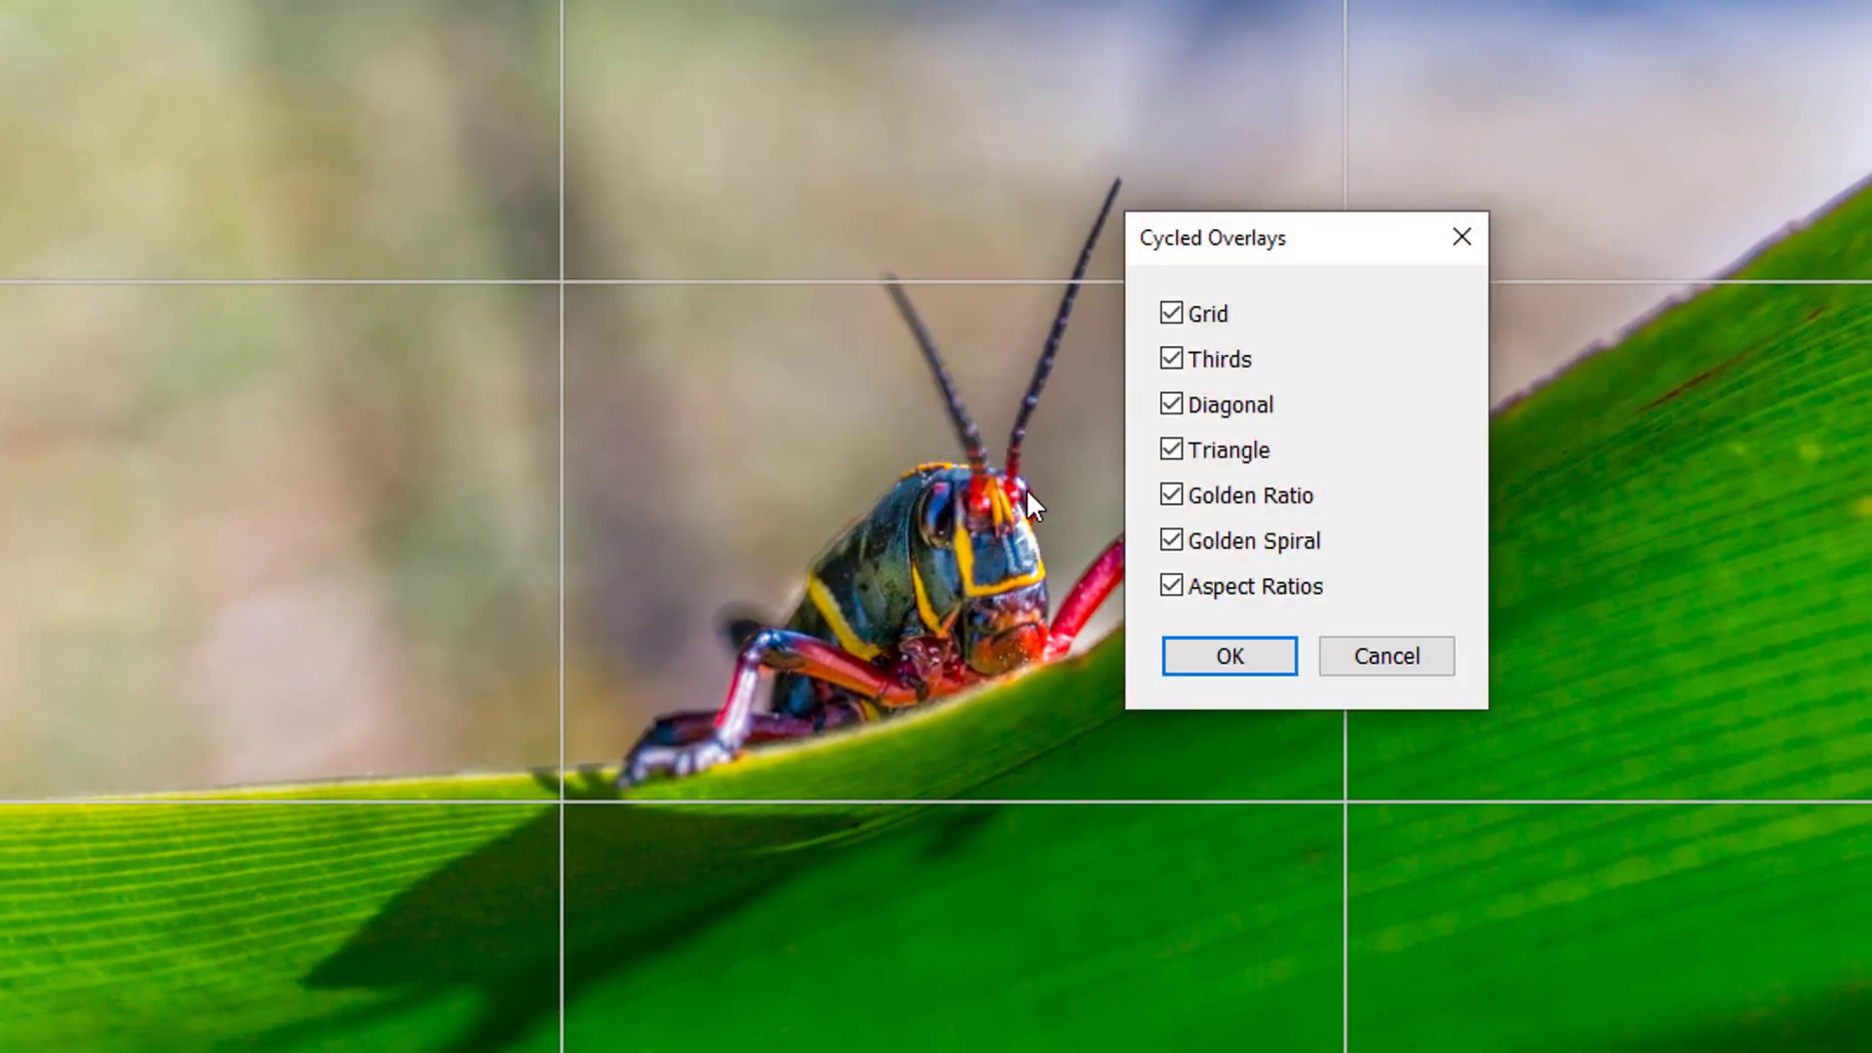
mouse_move(1231, 614)
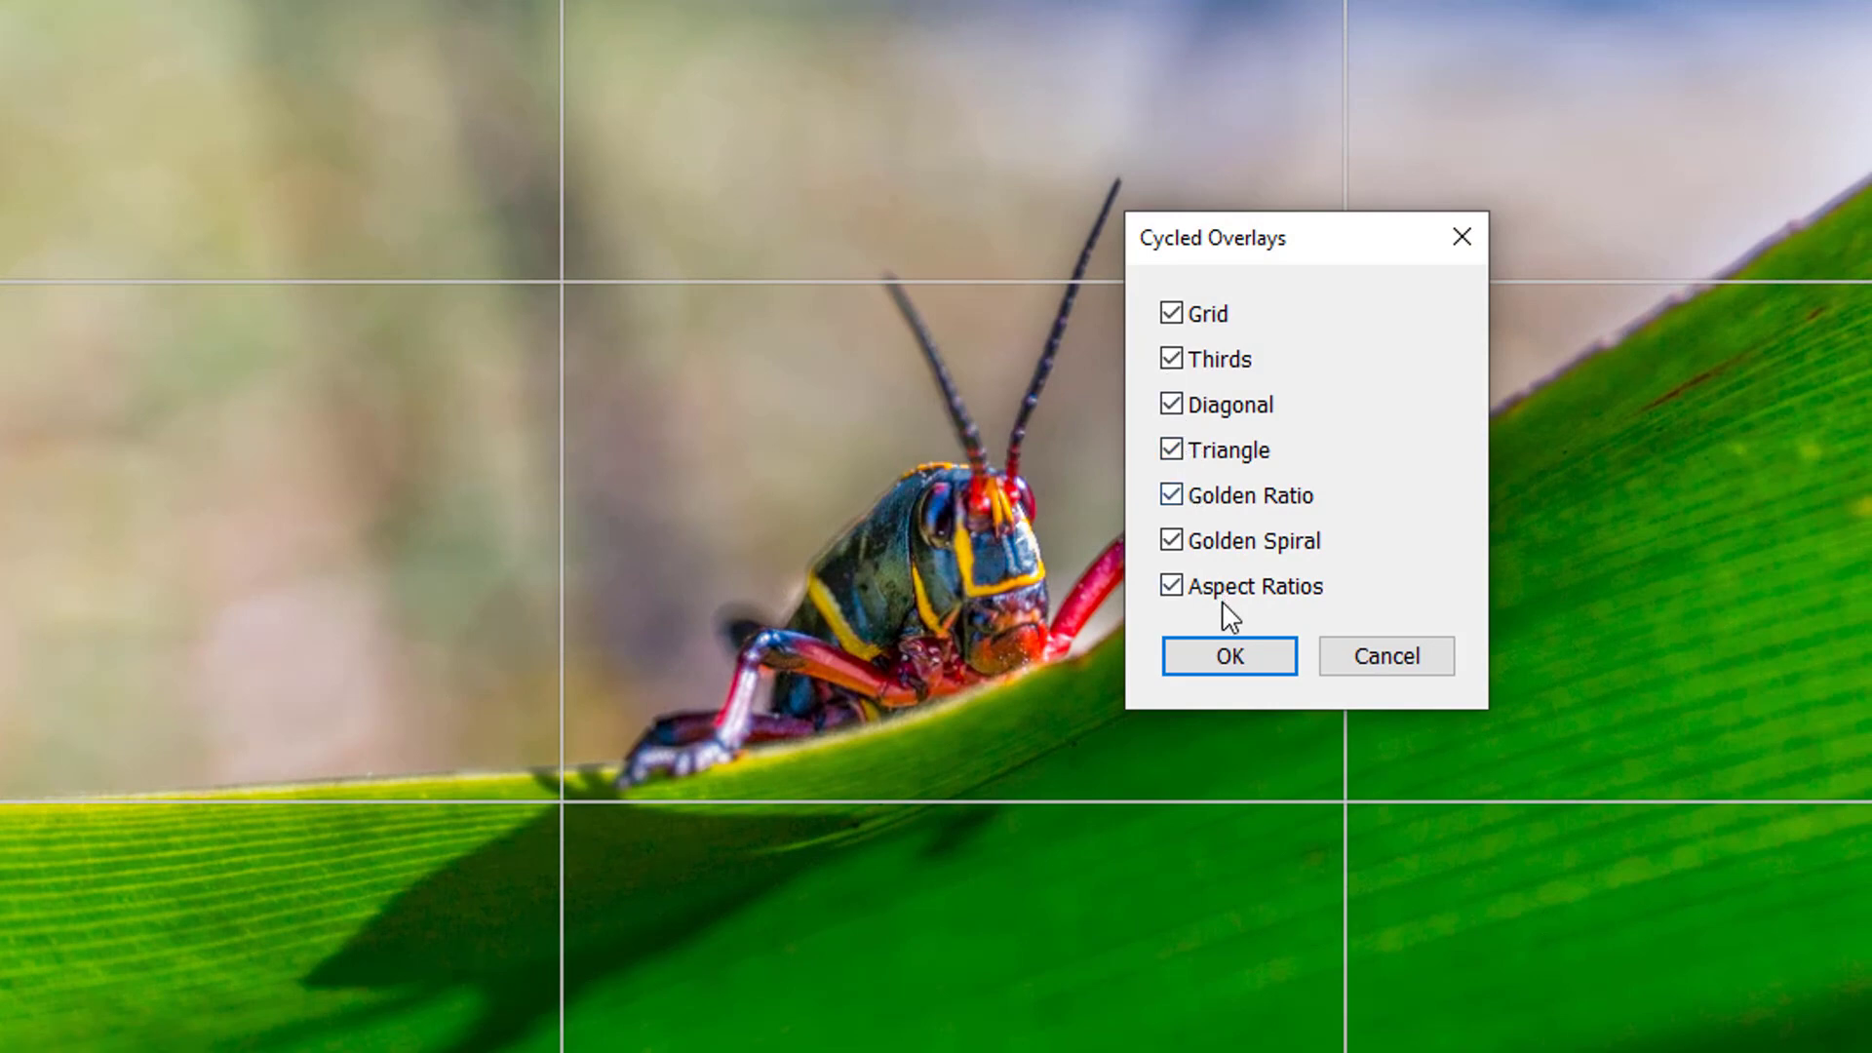
click(1227, 655)
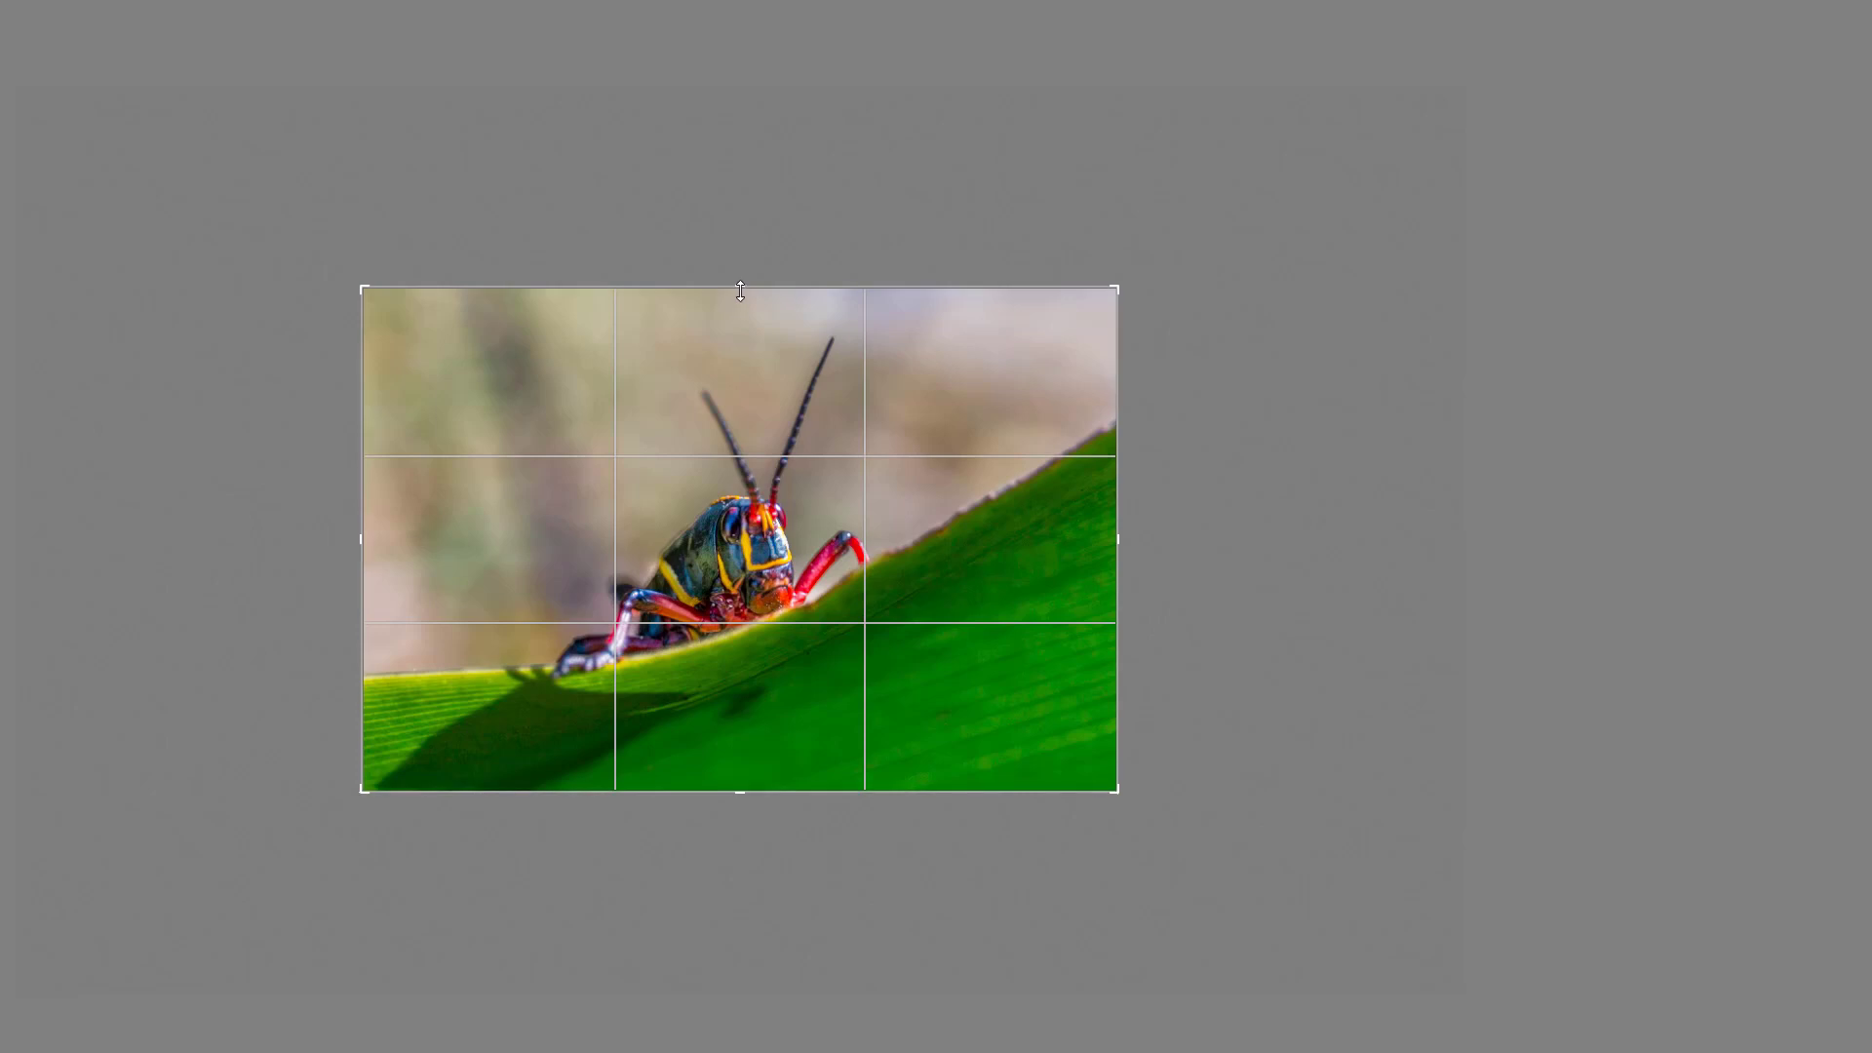
Nudge the top edge of the tightened crop box around the grasshopper in Lights Out view
drag(739, 291, 725, 283)
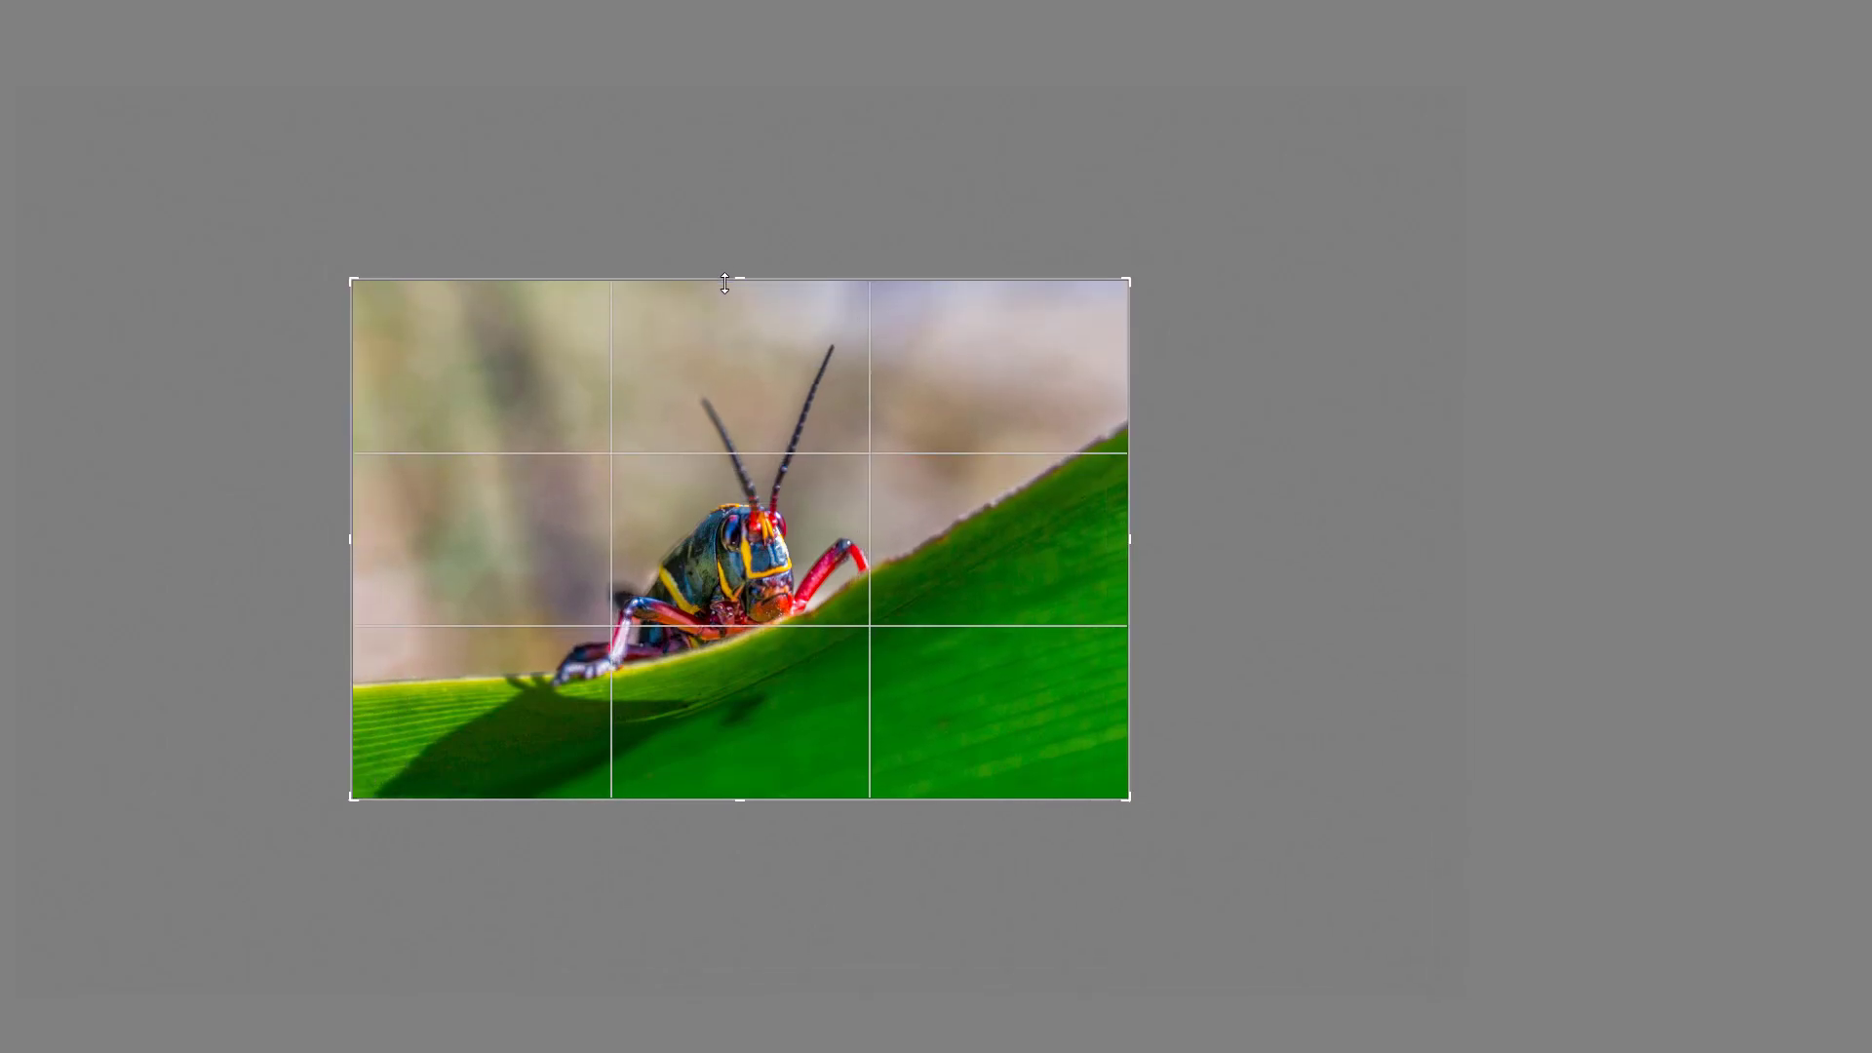
mouse_move(786, 201)
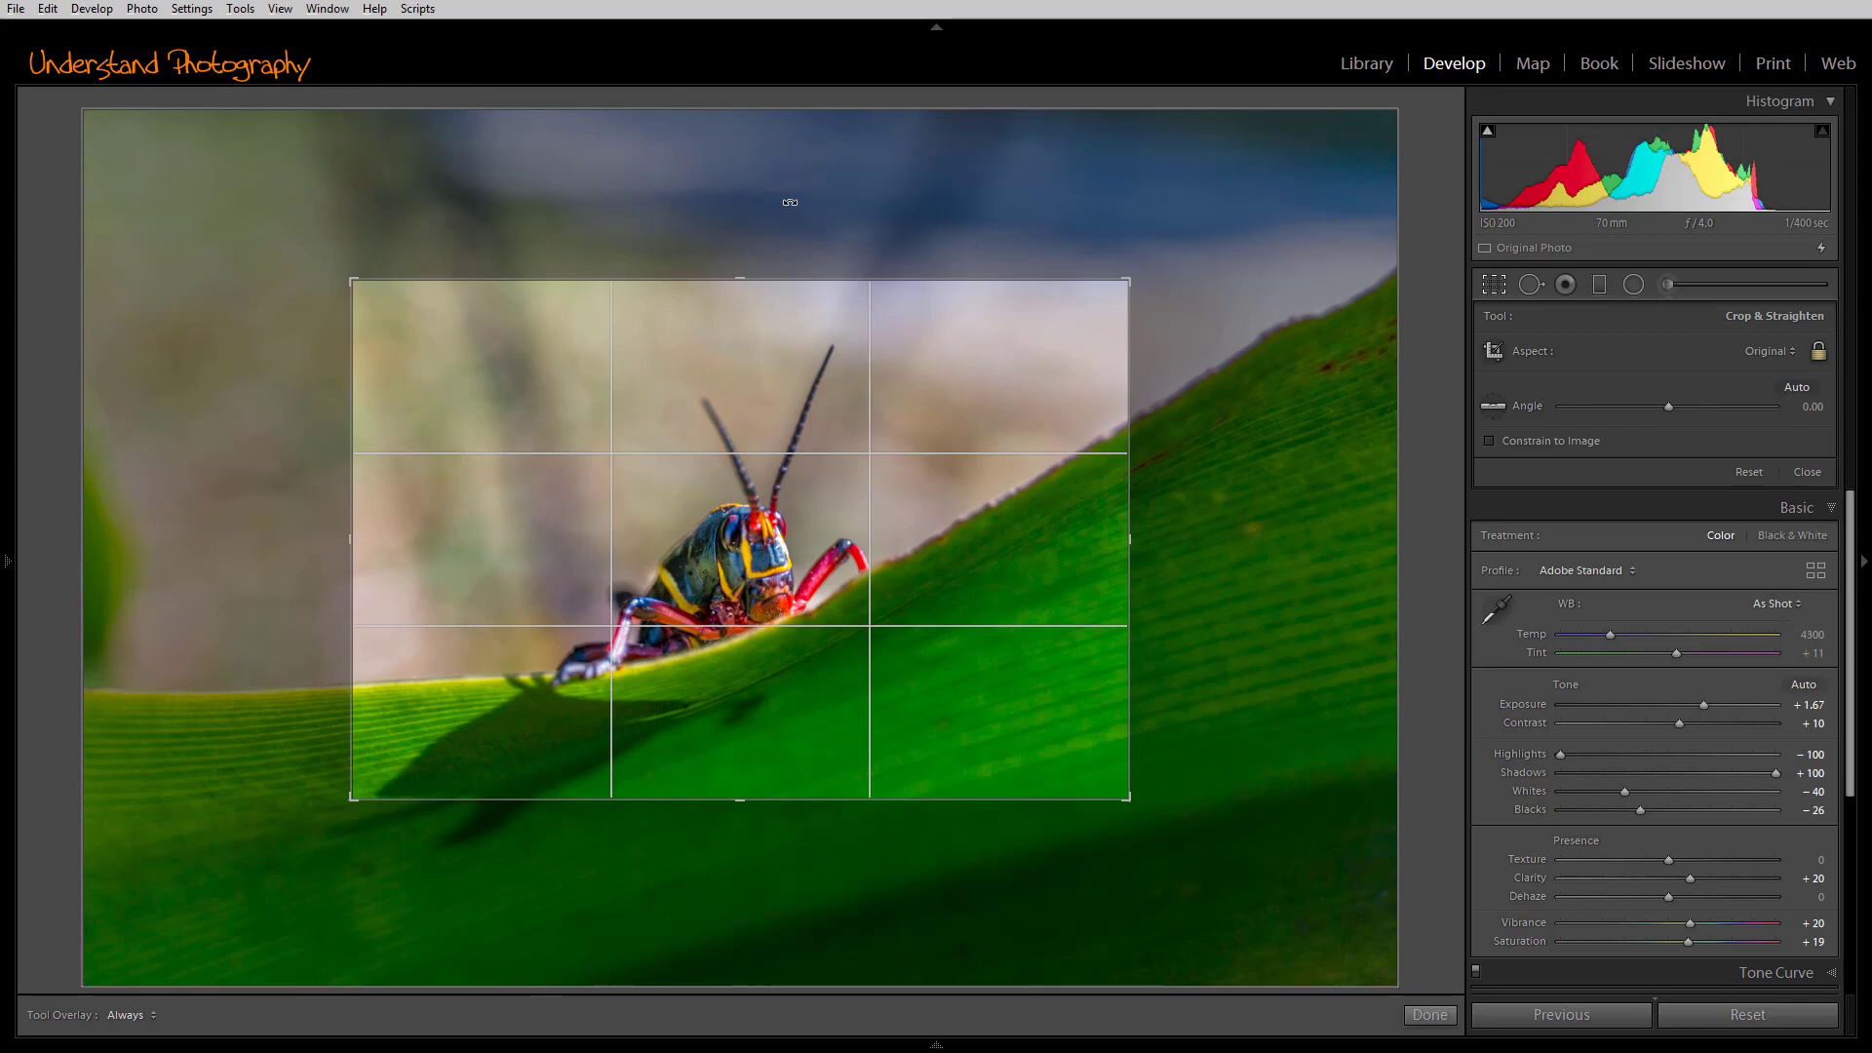
mouse_move(47, 8)
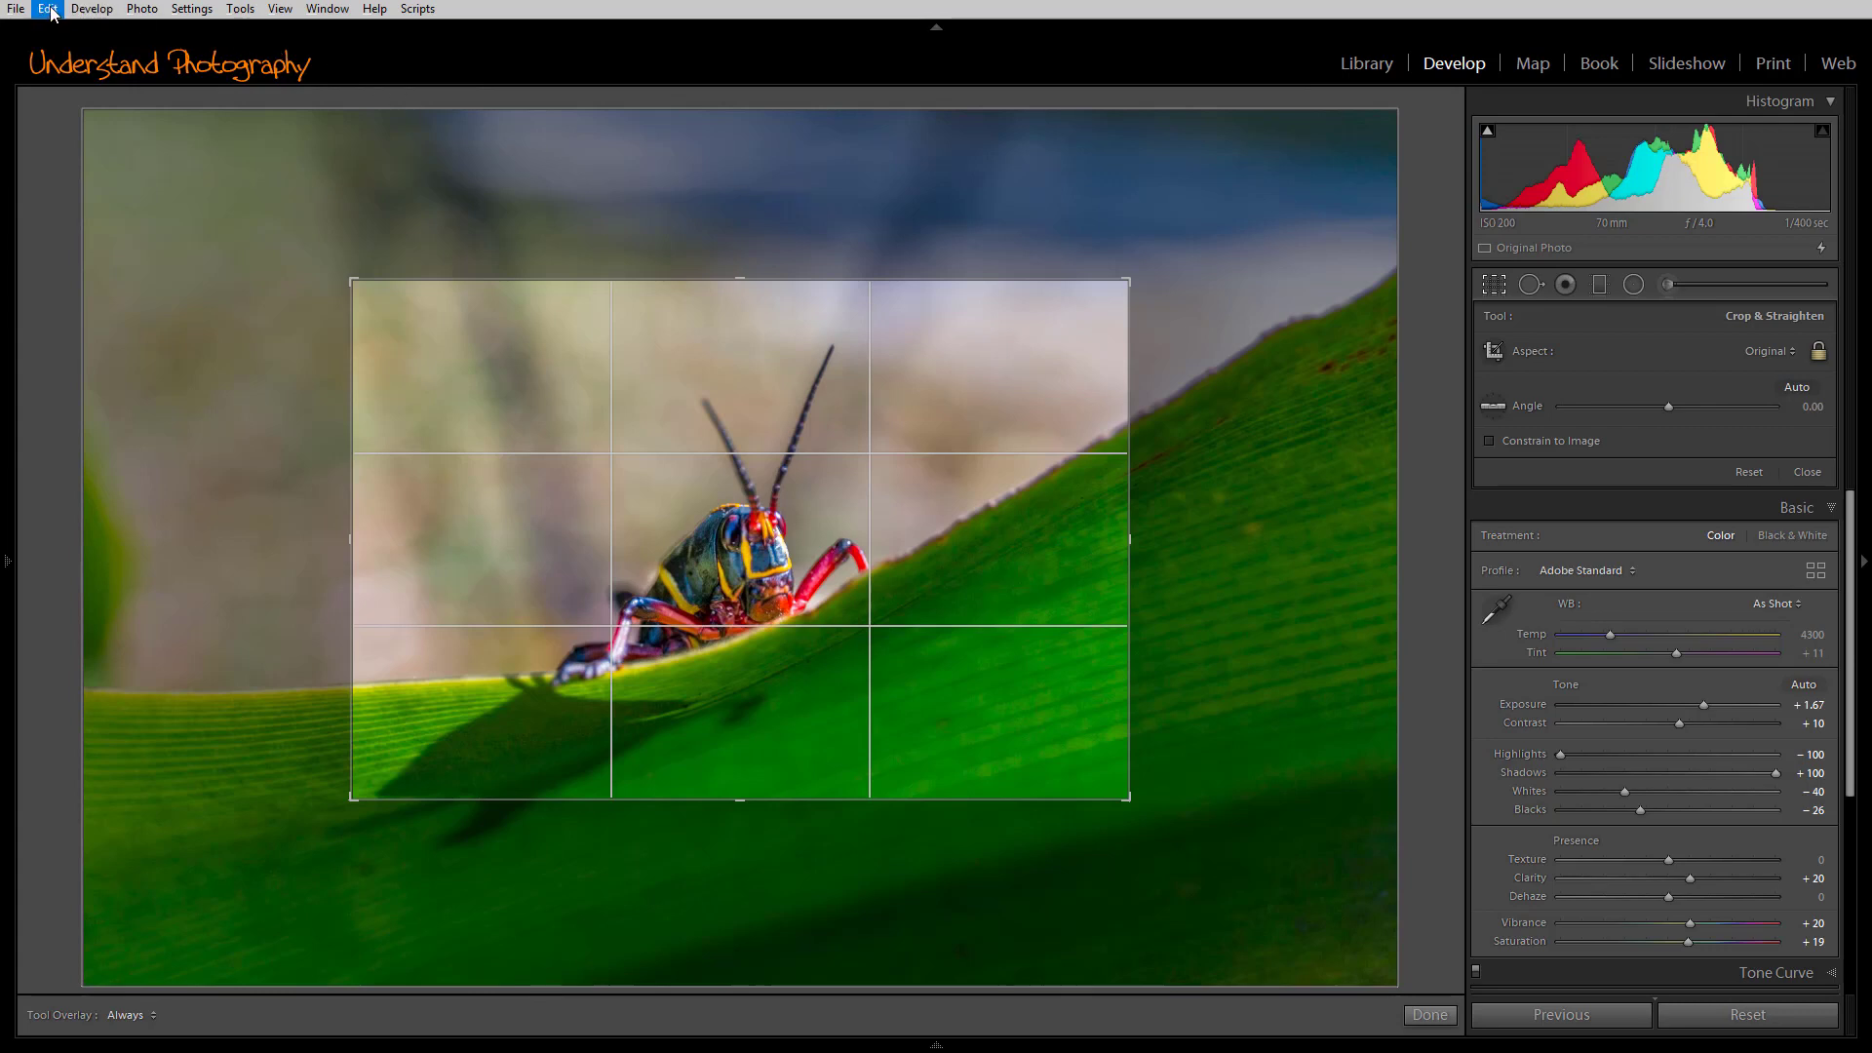
Reach the Preferences dialog from the Edit menu for the Lights Out interface settings
click(46, 8)
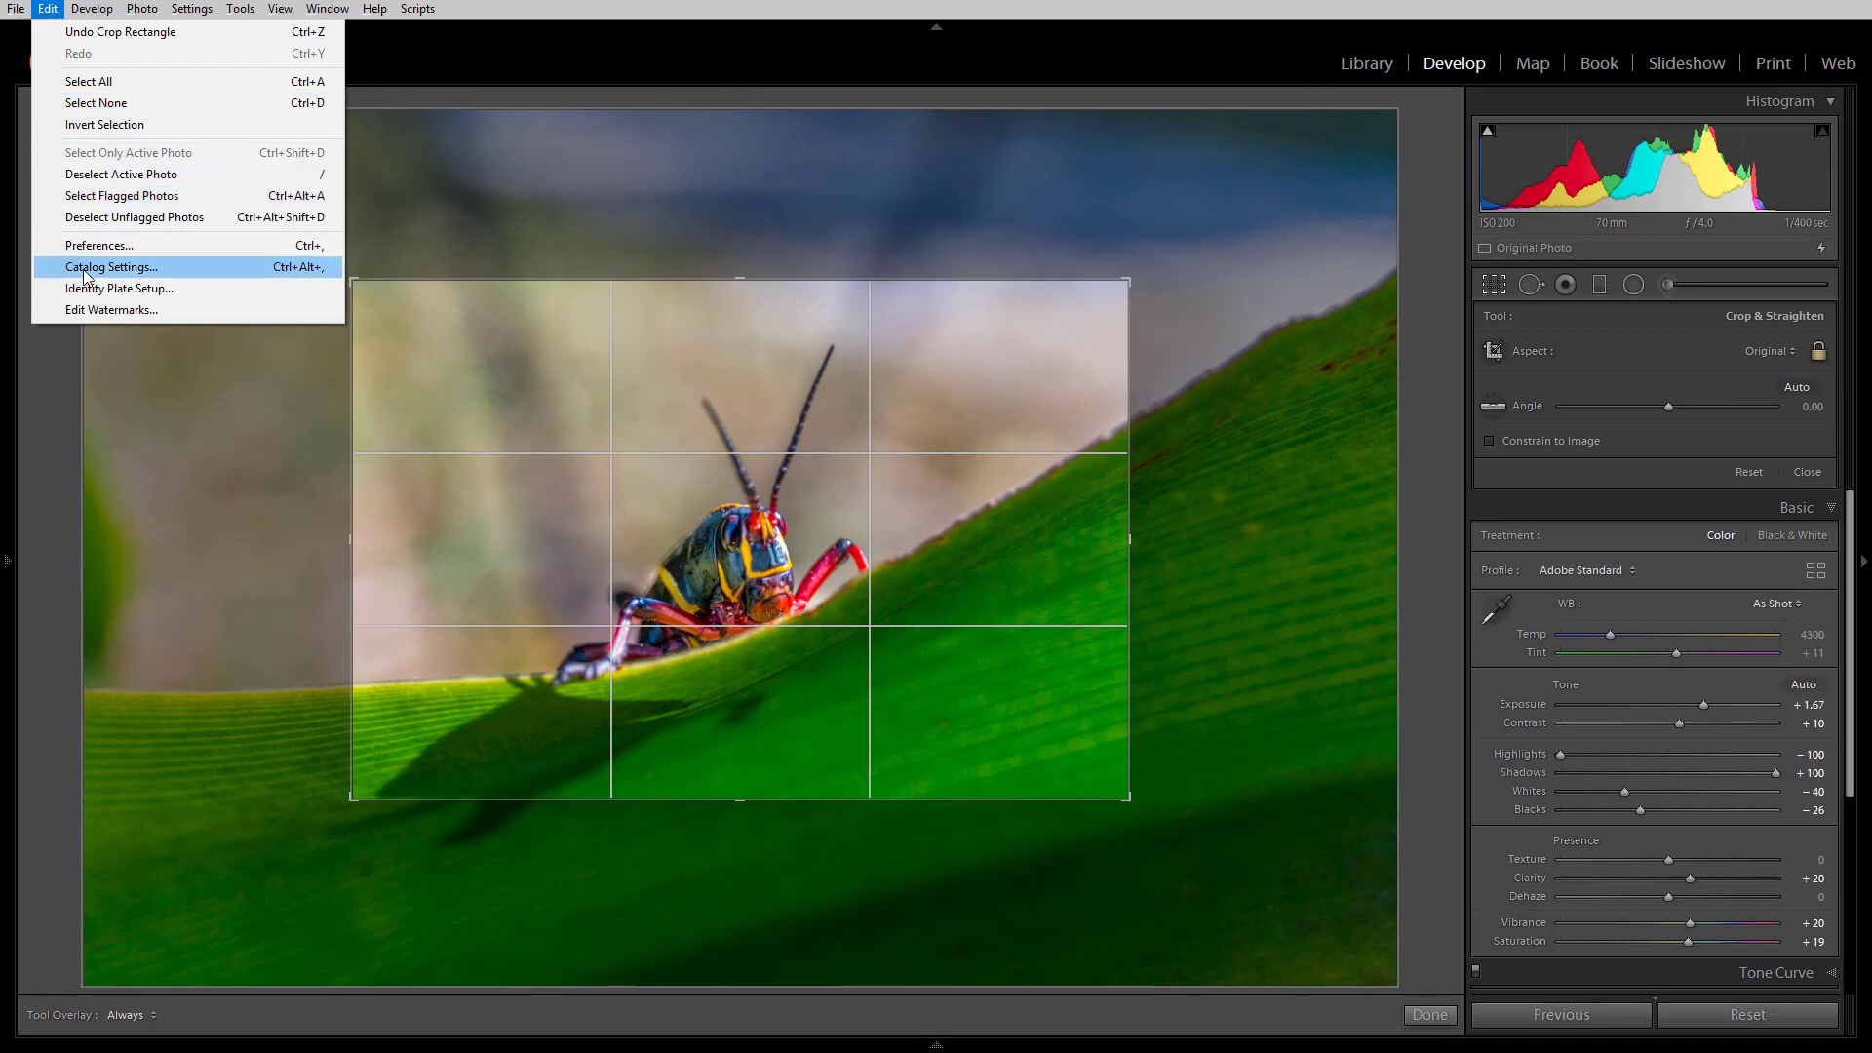
click(100, 246)
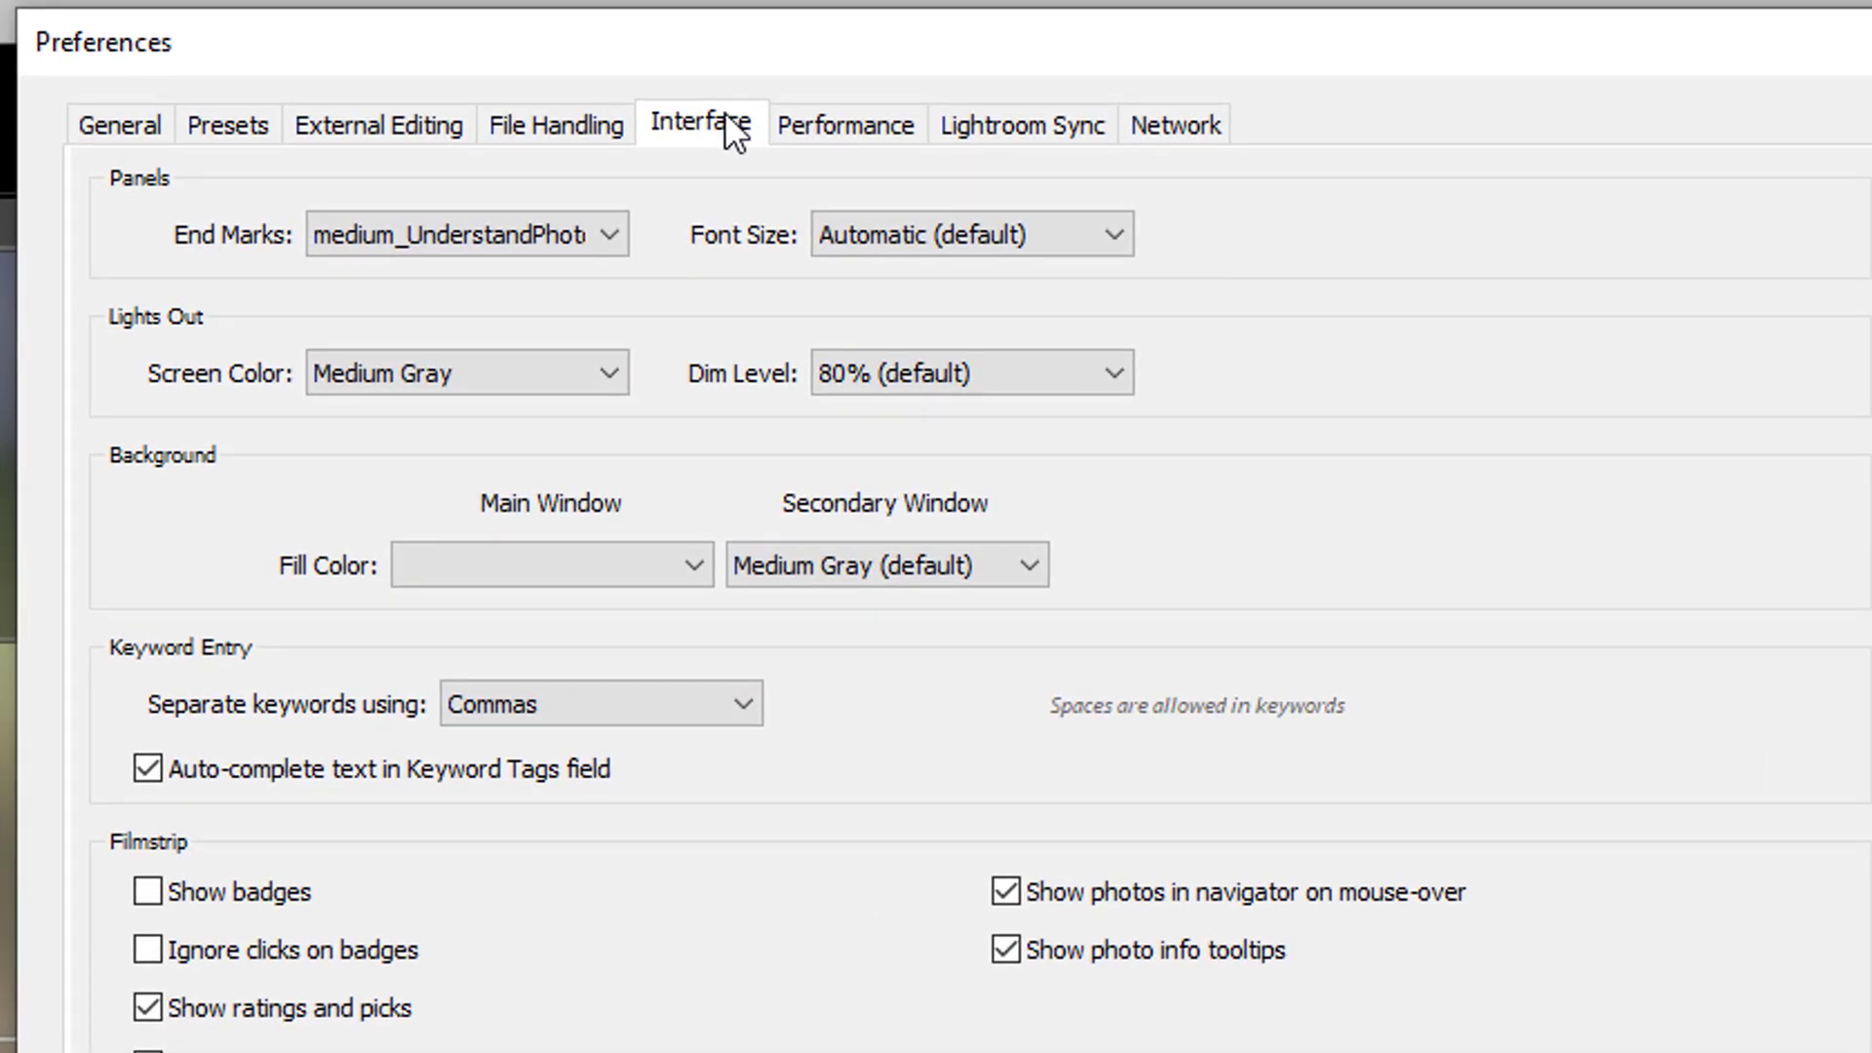
mouse_move(238, 349)
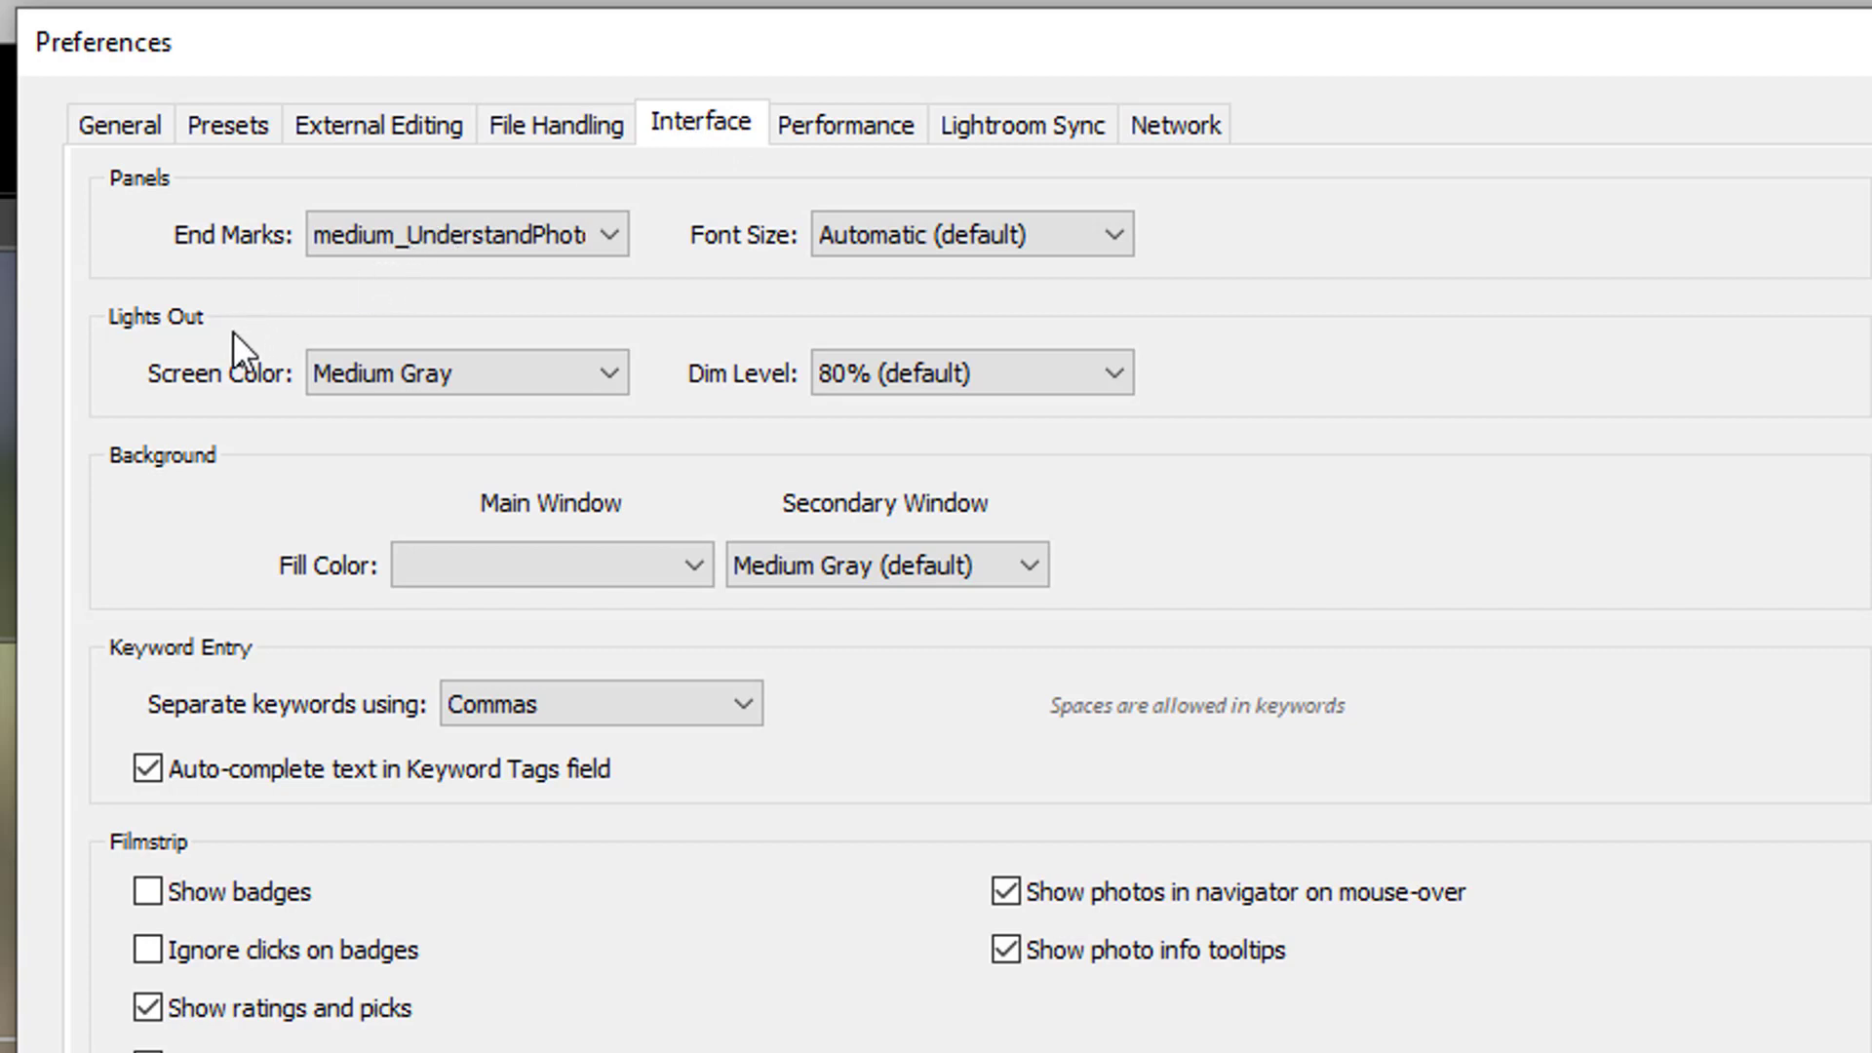
mouse_move(693, 417)
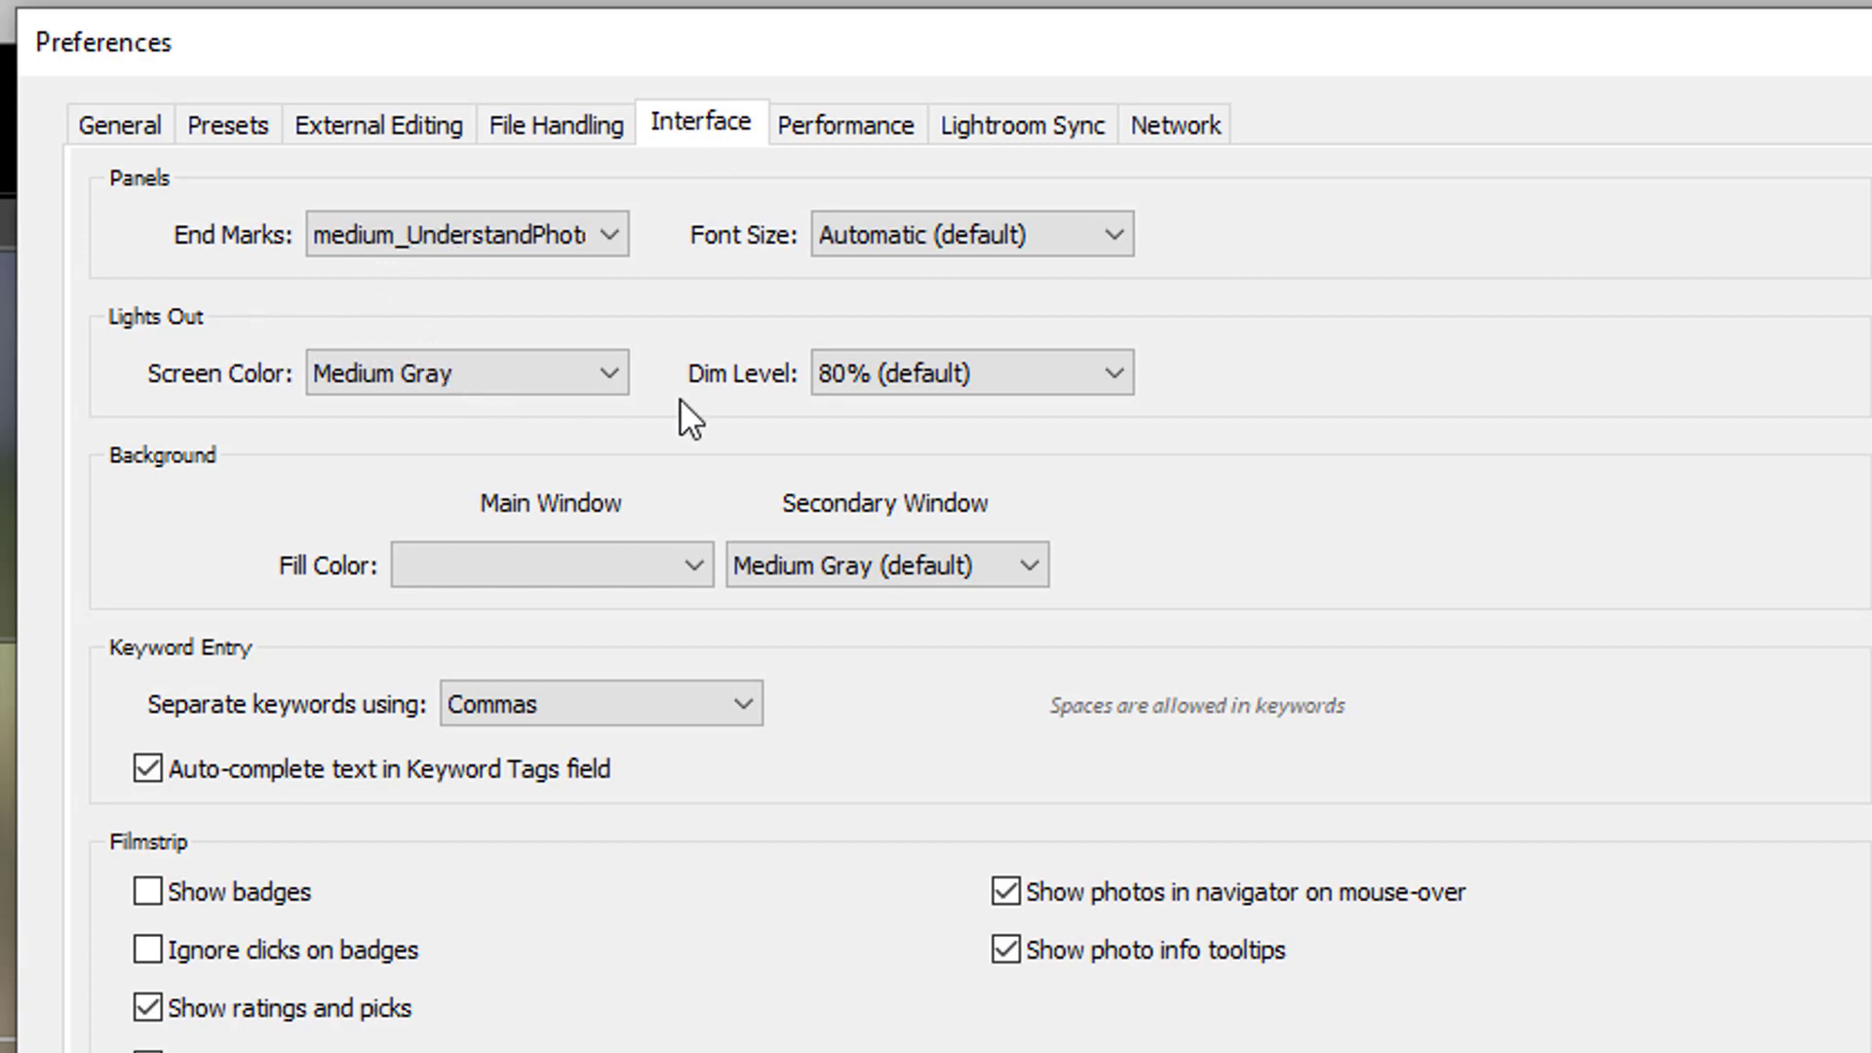